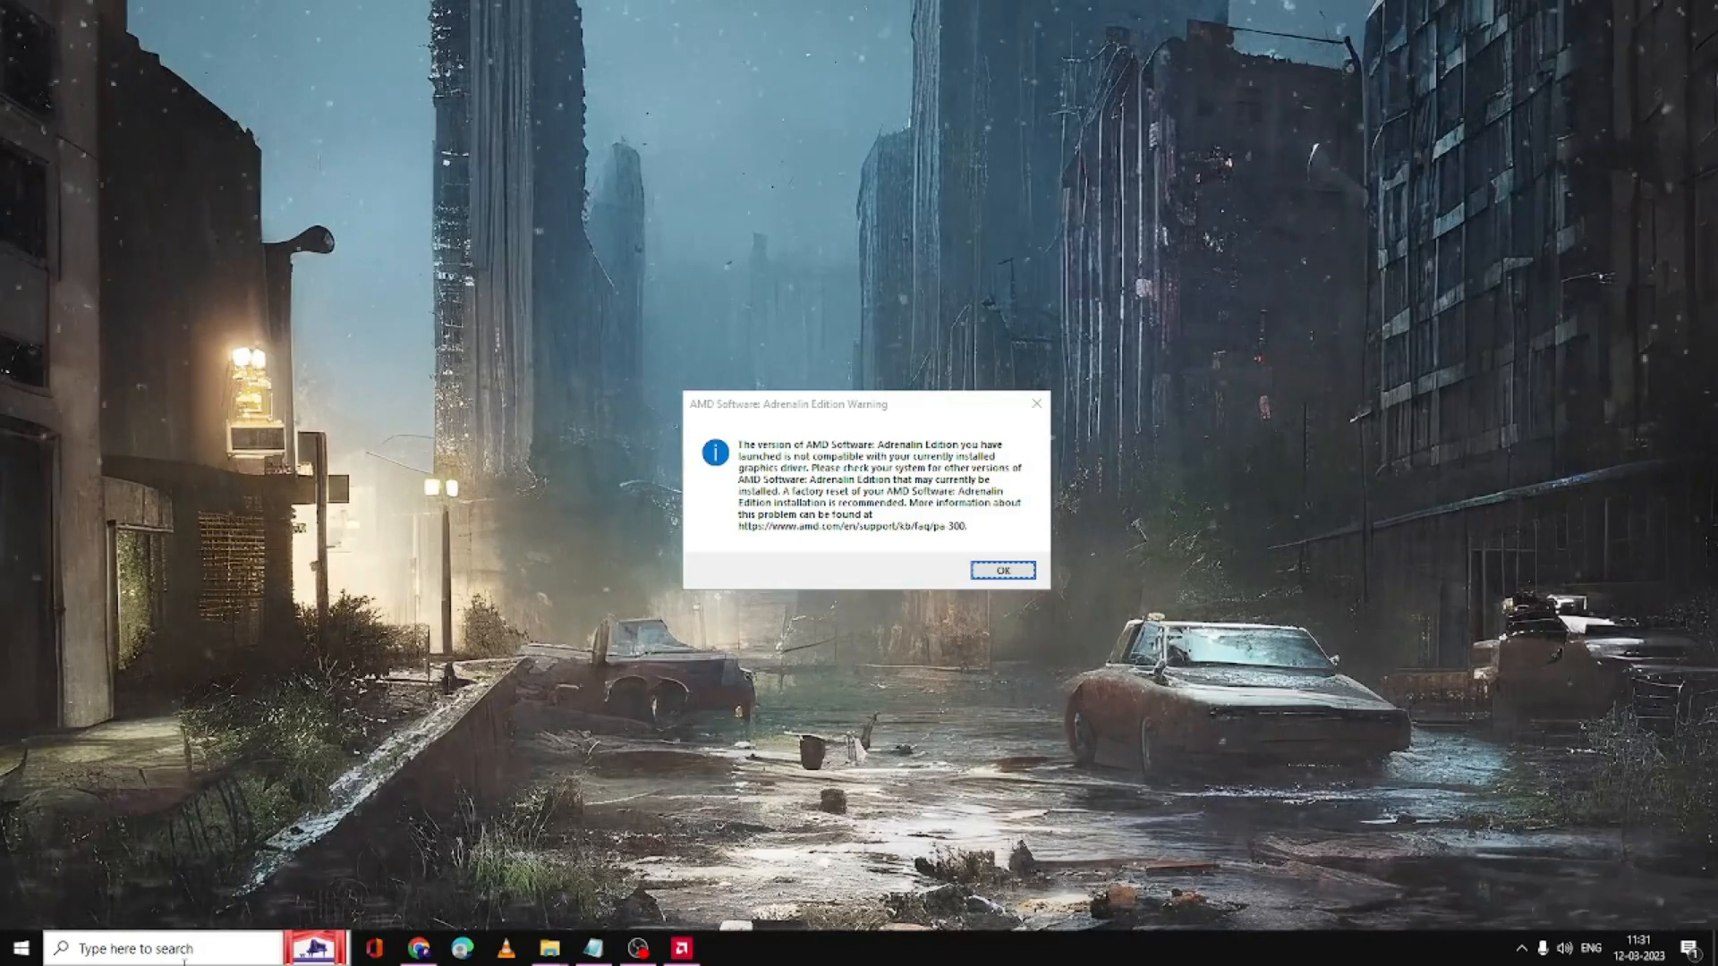
Dismiss the AMD Software: Adrenalin Edition compatibility warning with OK.
left_click(1002, 571)
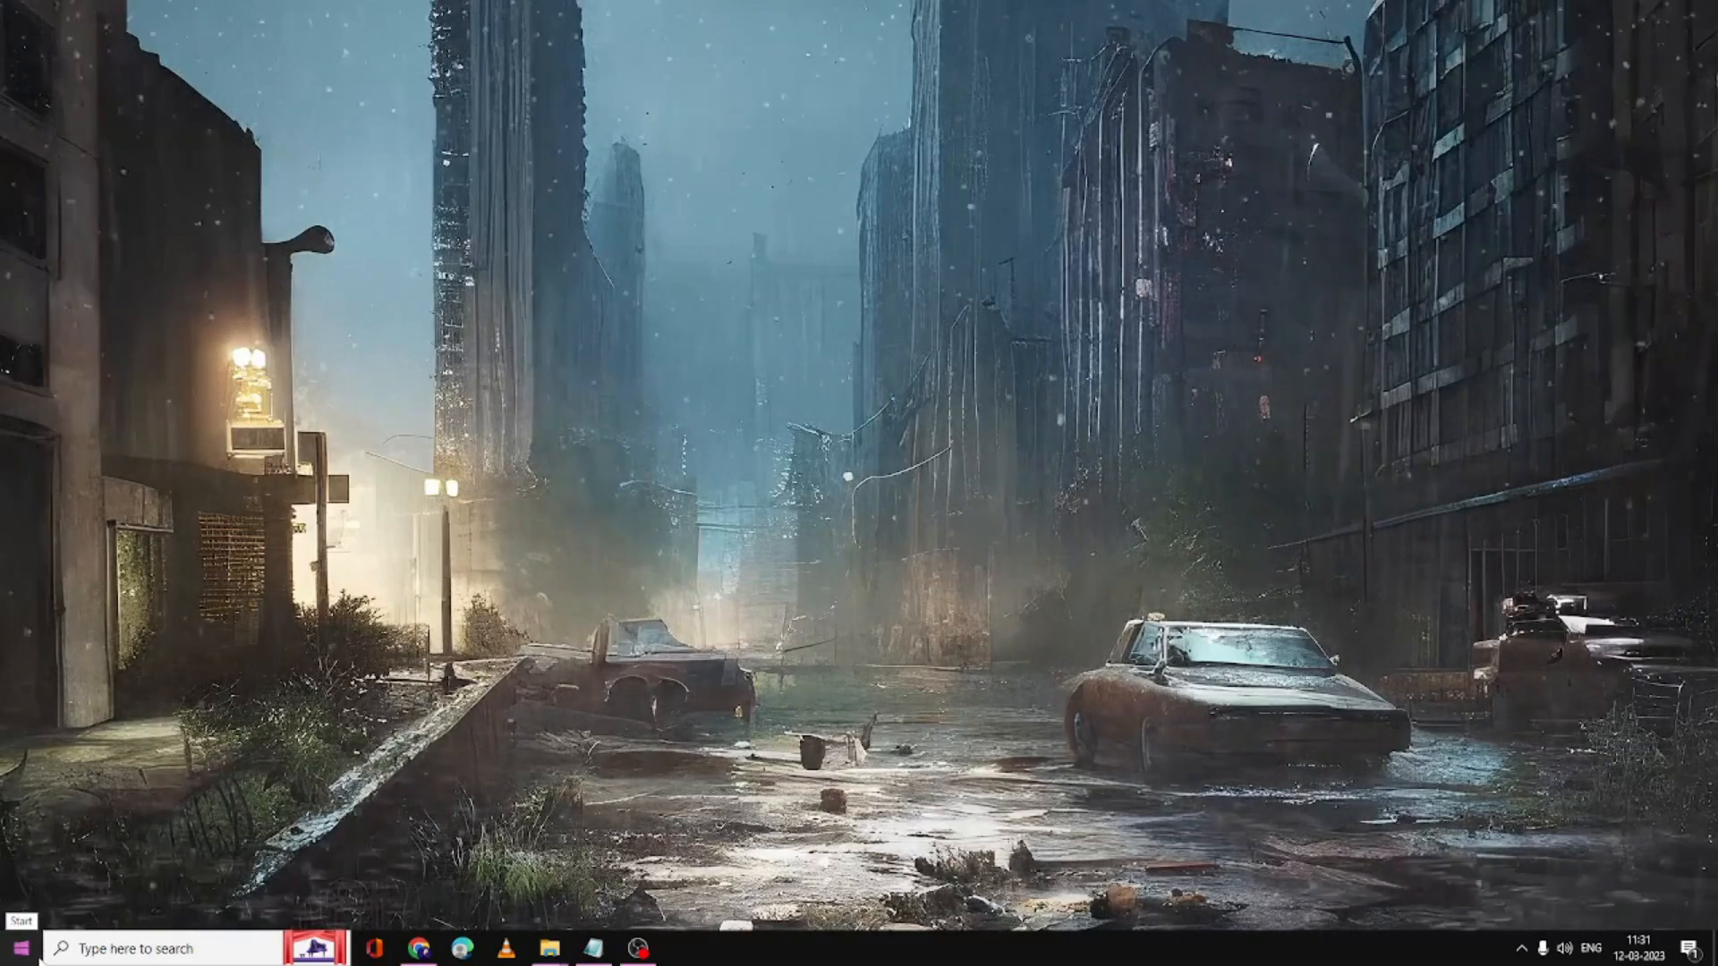
Open AMD Radeon(TM) Graphics properties under Display adapters in Device Manager.
right_click(20, 947)
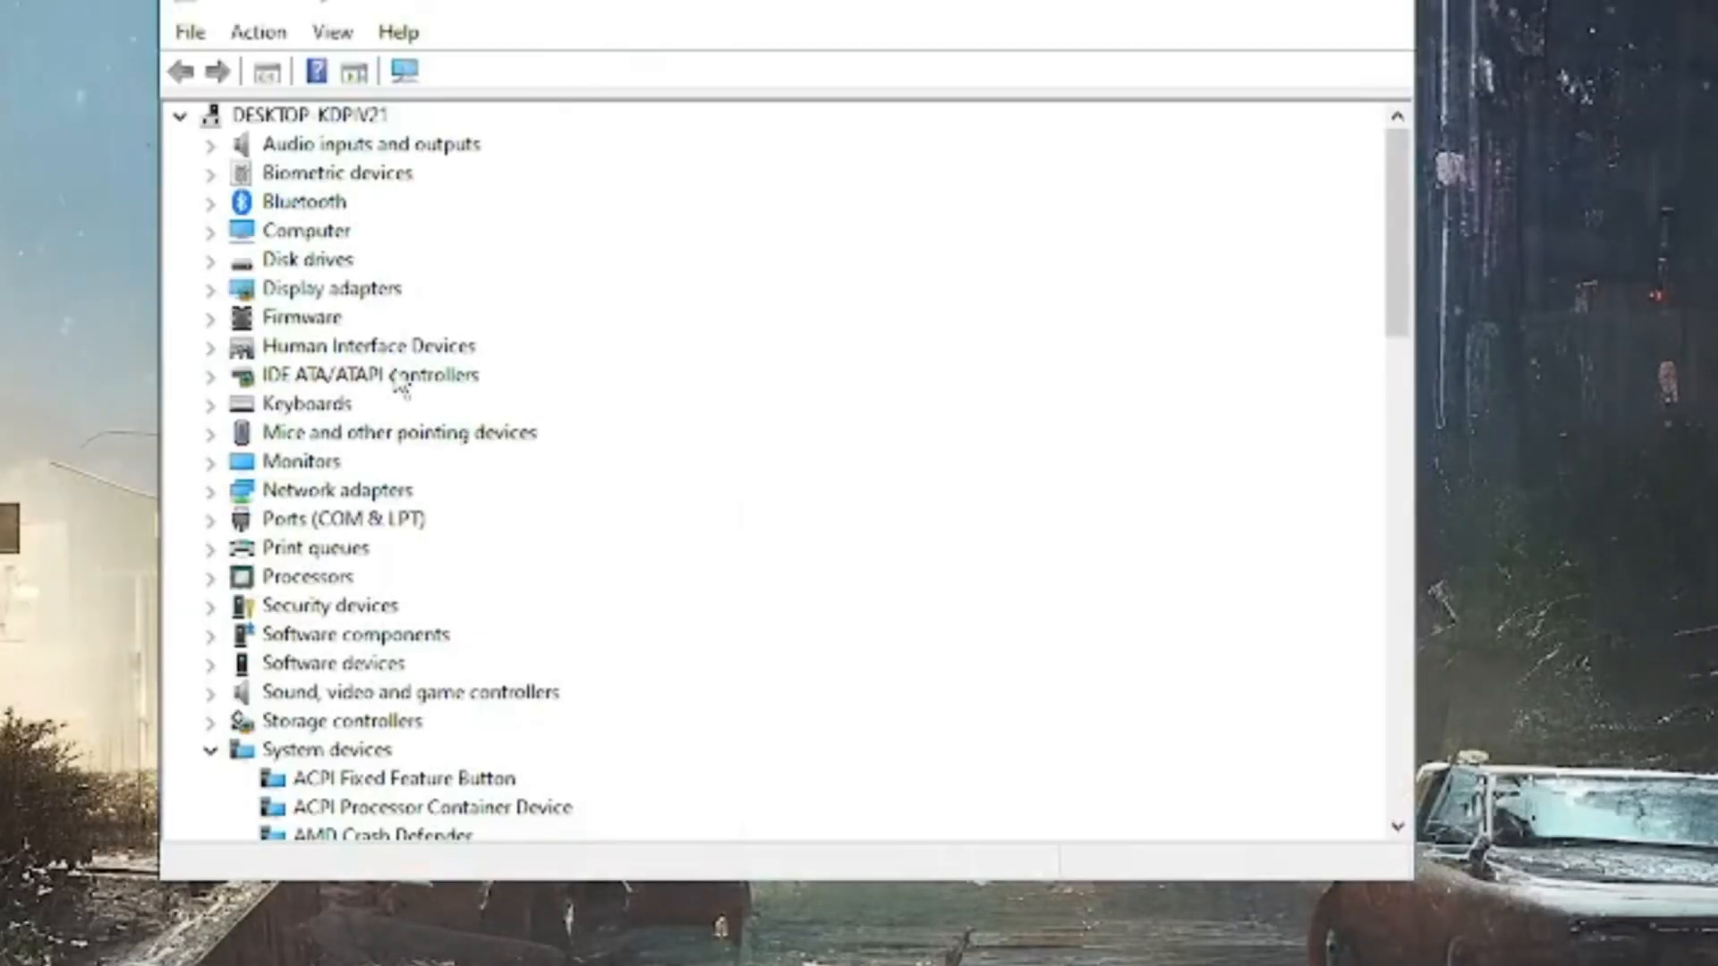
left_click(209, 288)
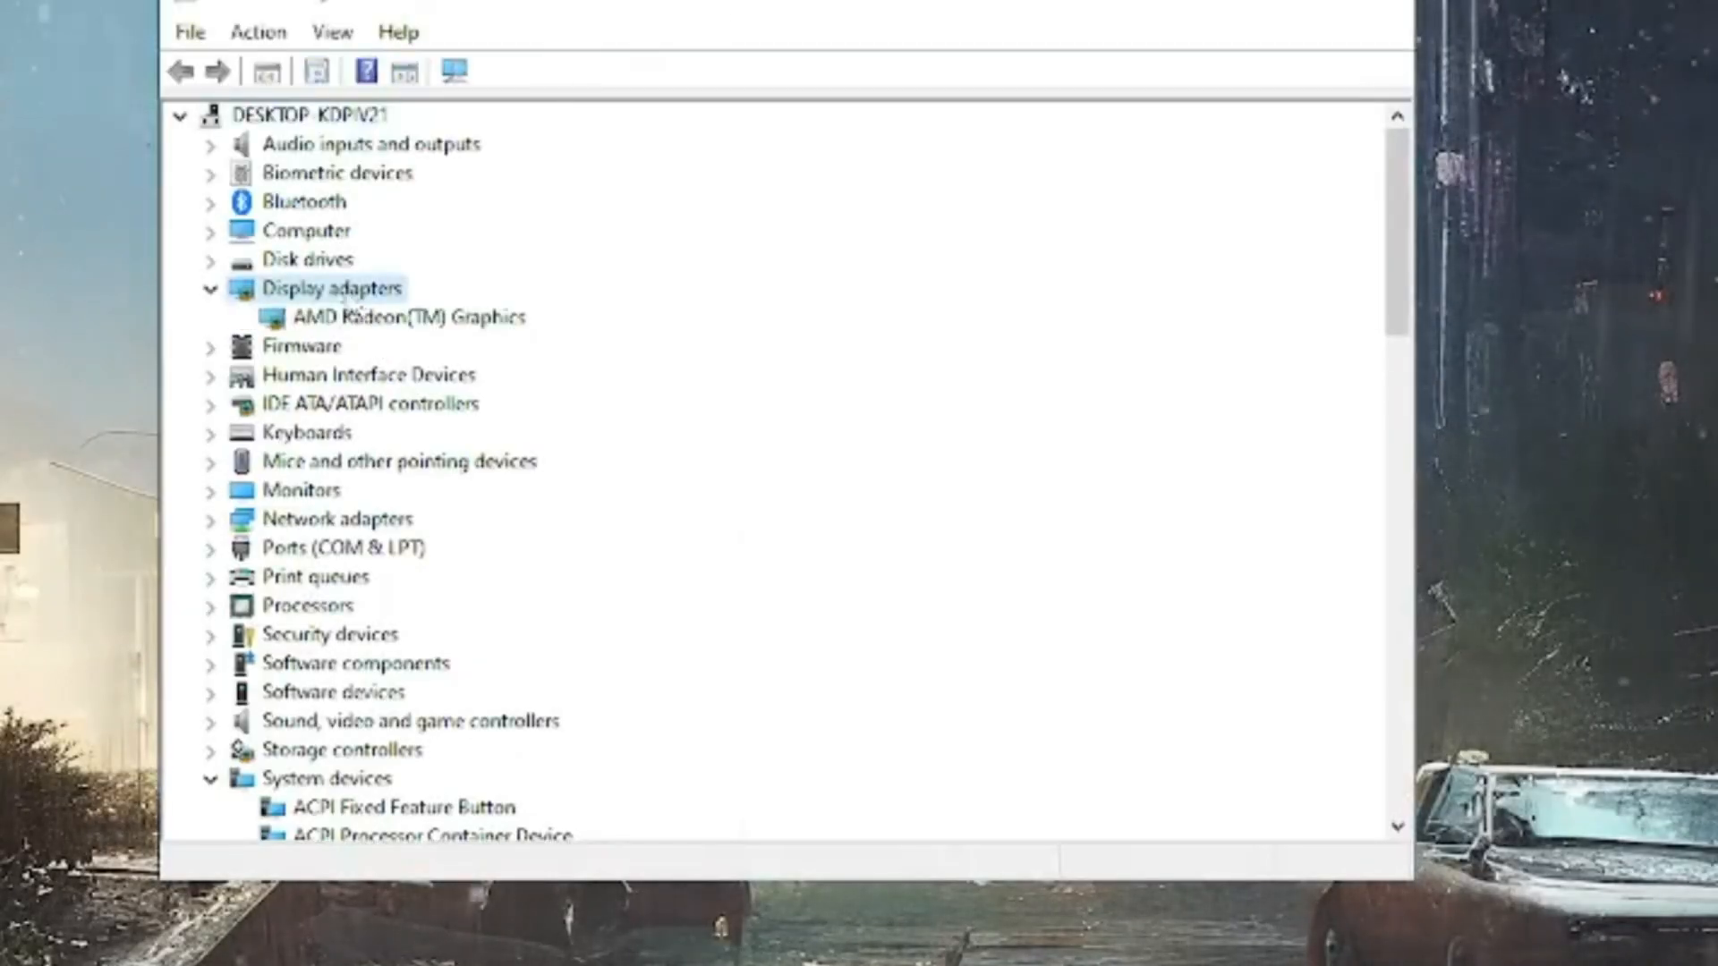
left_click(403, 317)
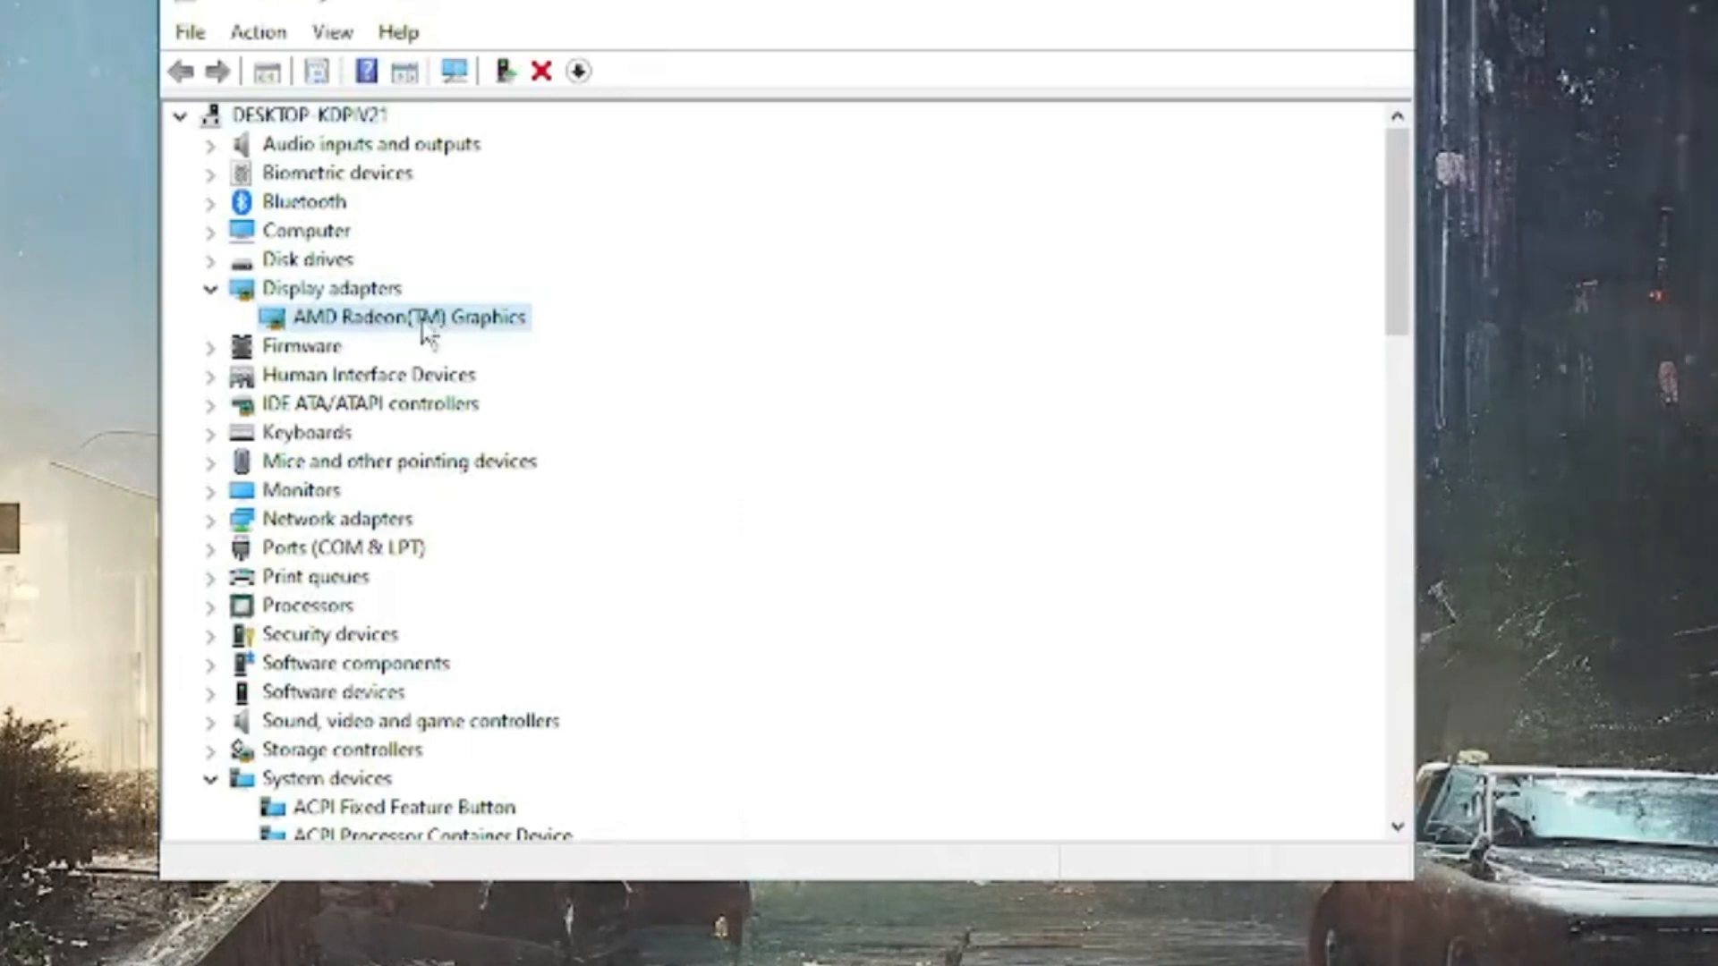
mouse_move(410, 331)
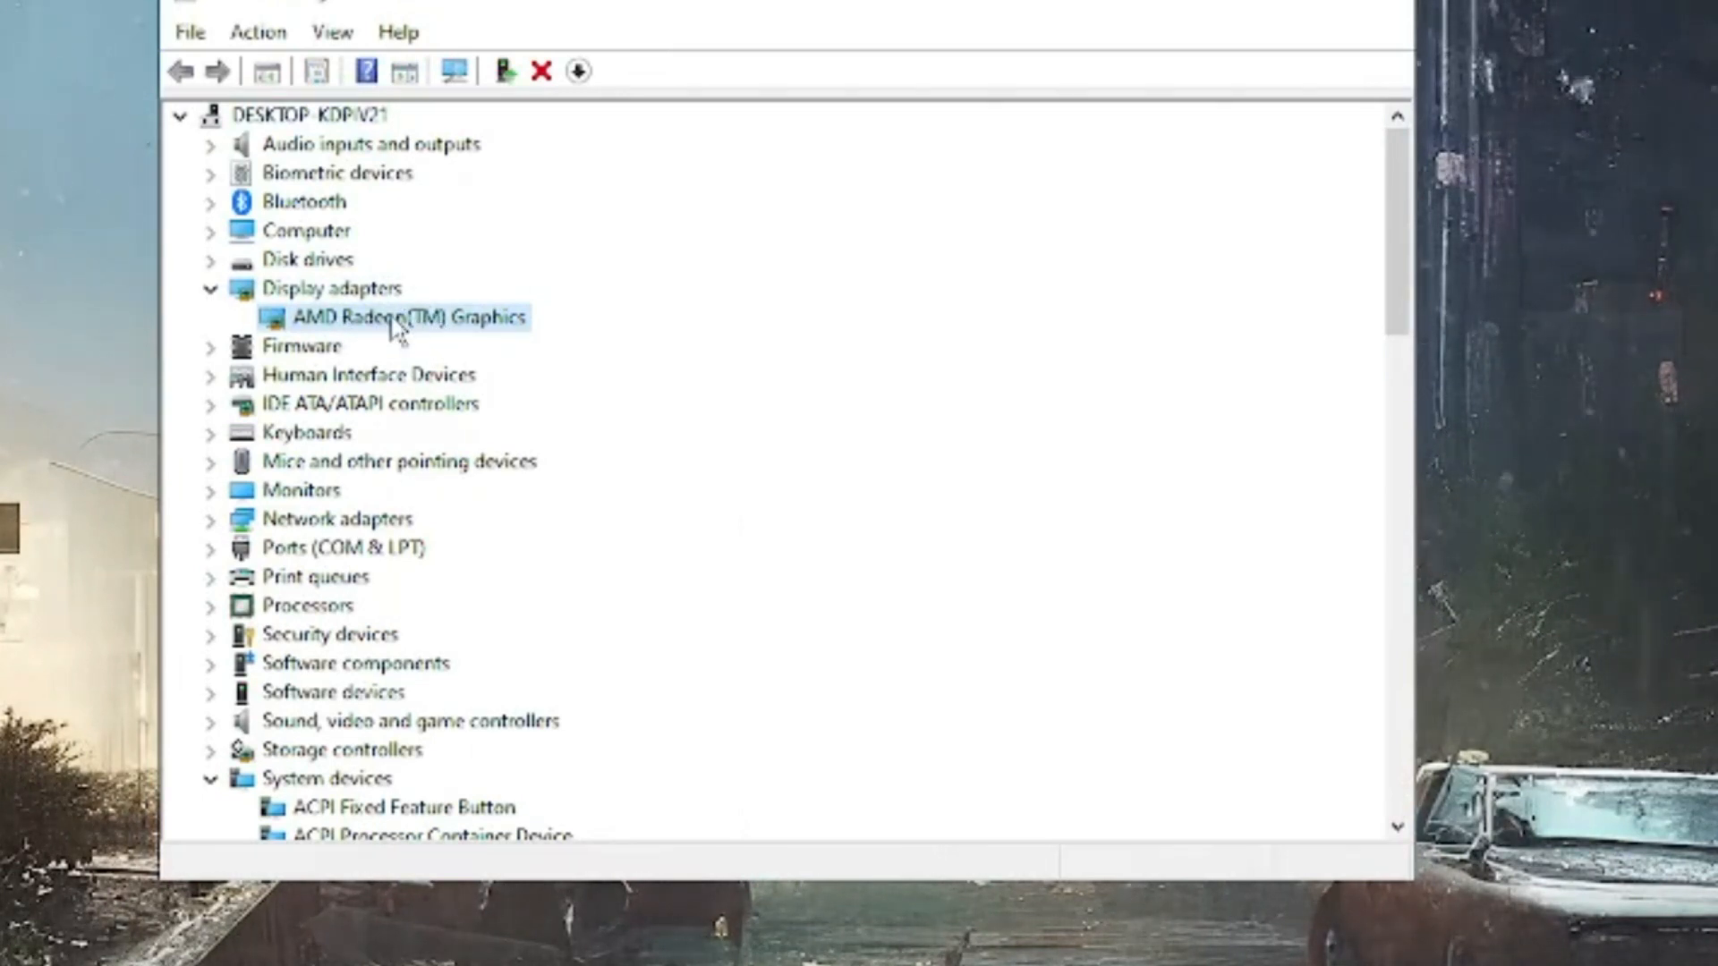
double_click(408, 316)
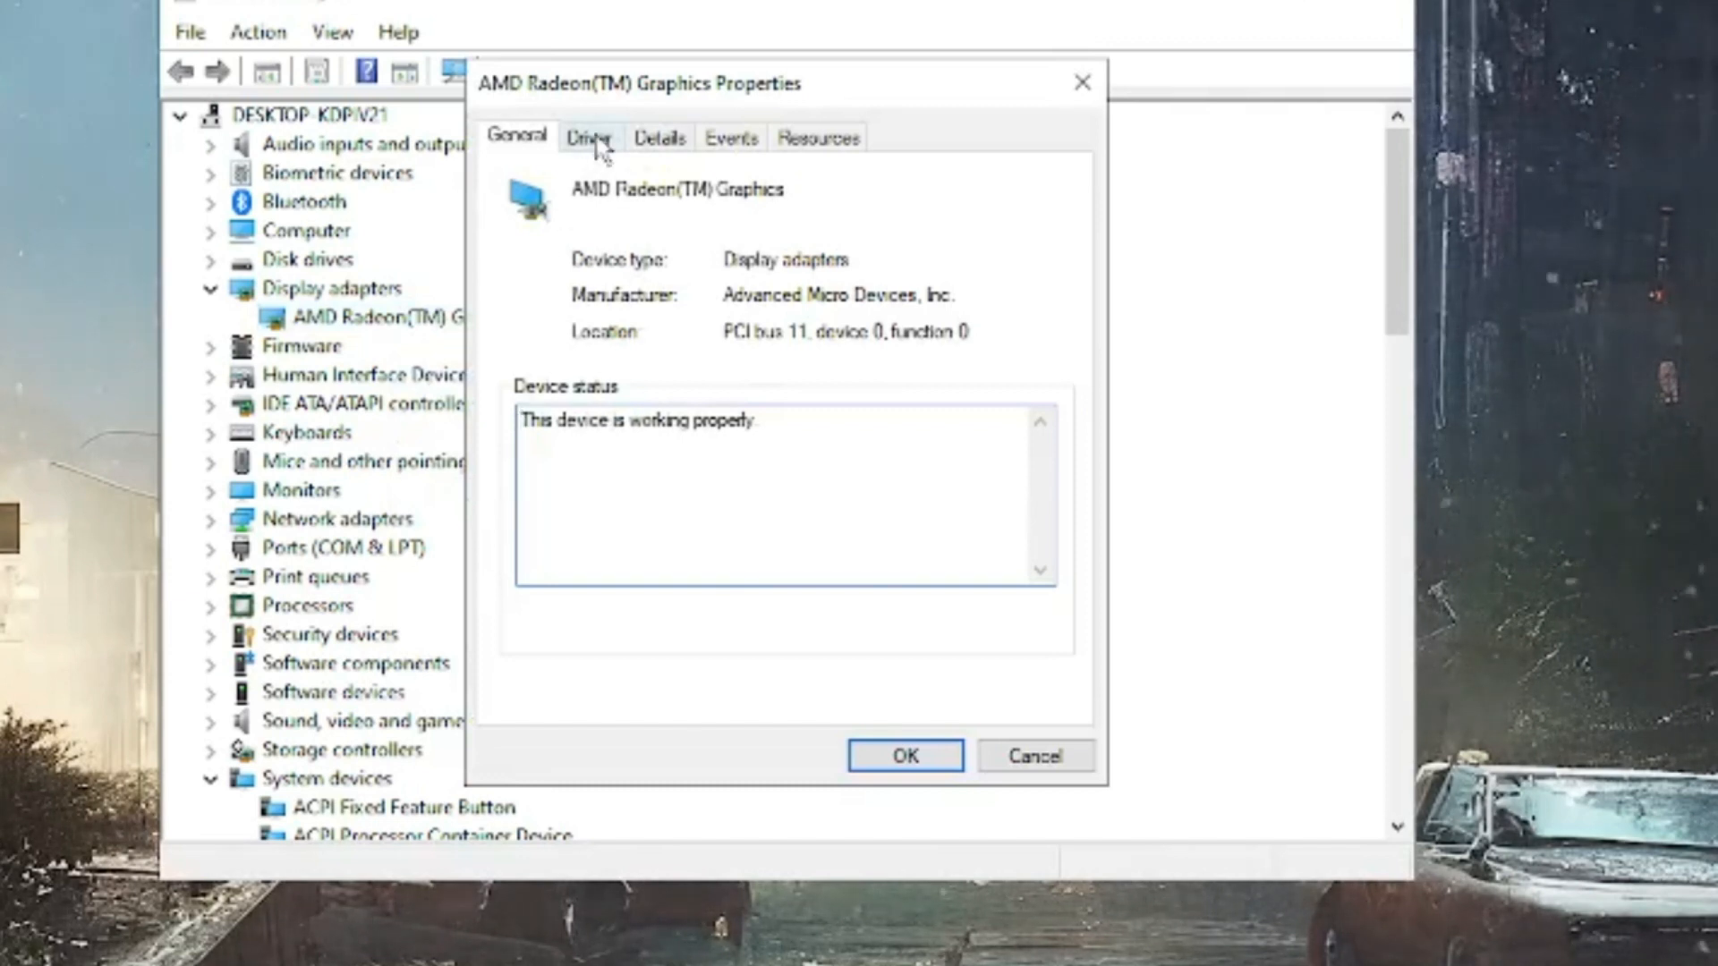
Roll back the driver, citing apps not working as the reason, and confirm.
left_click(590, 136)
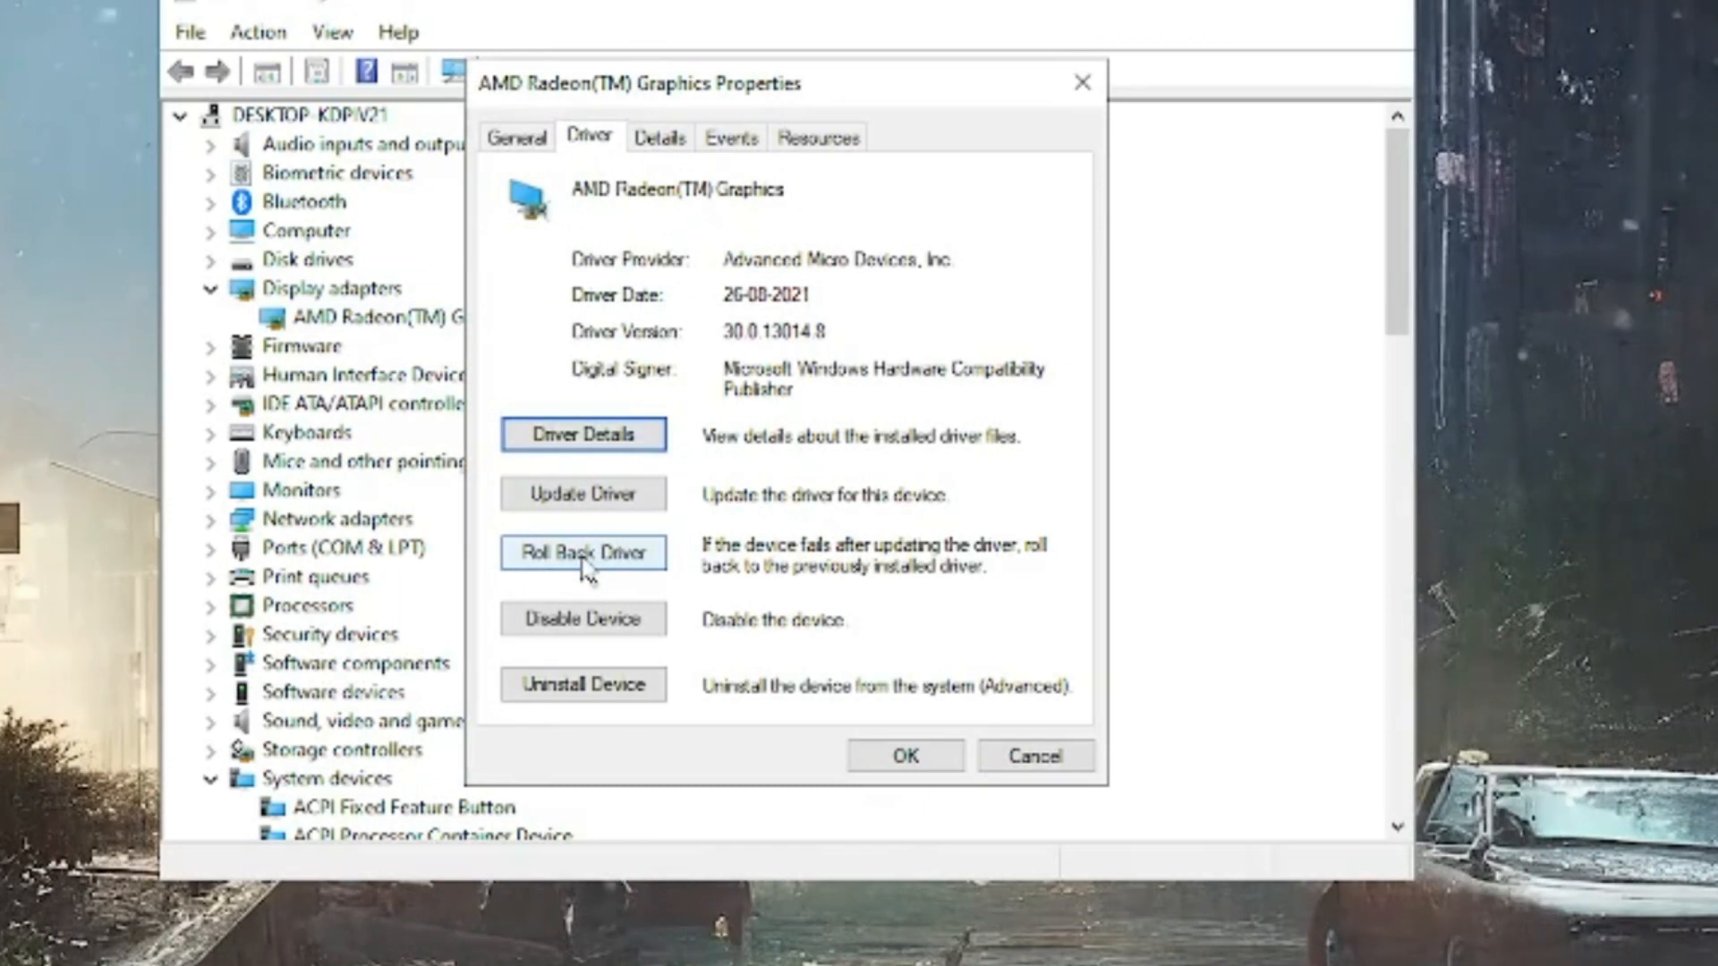
left_click(582, 552)
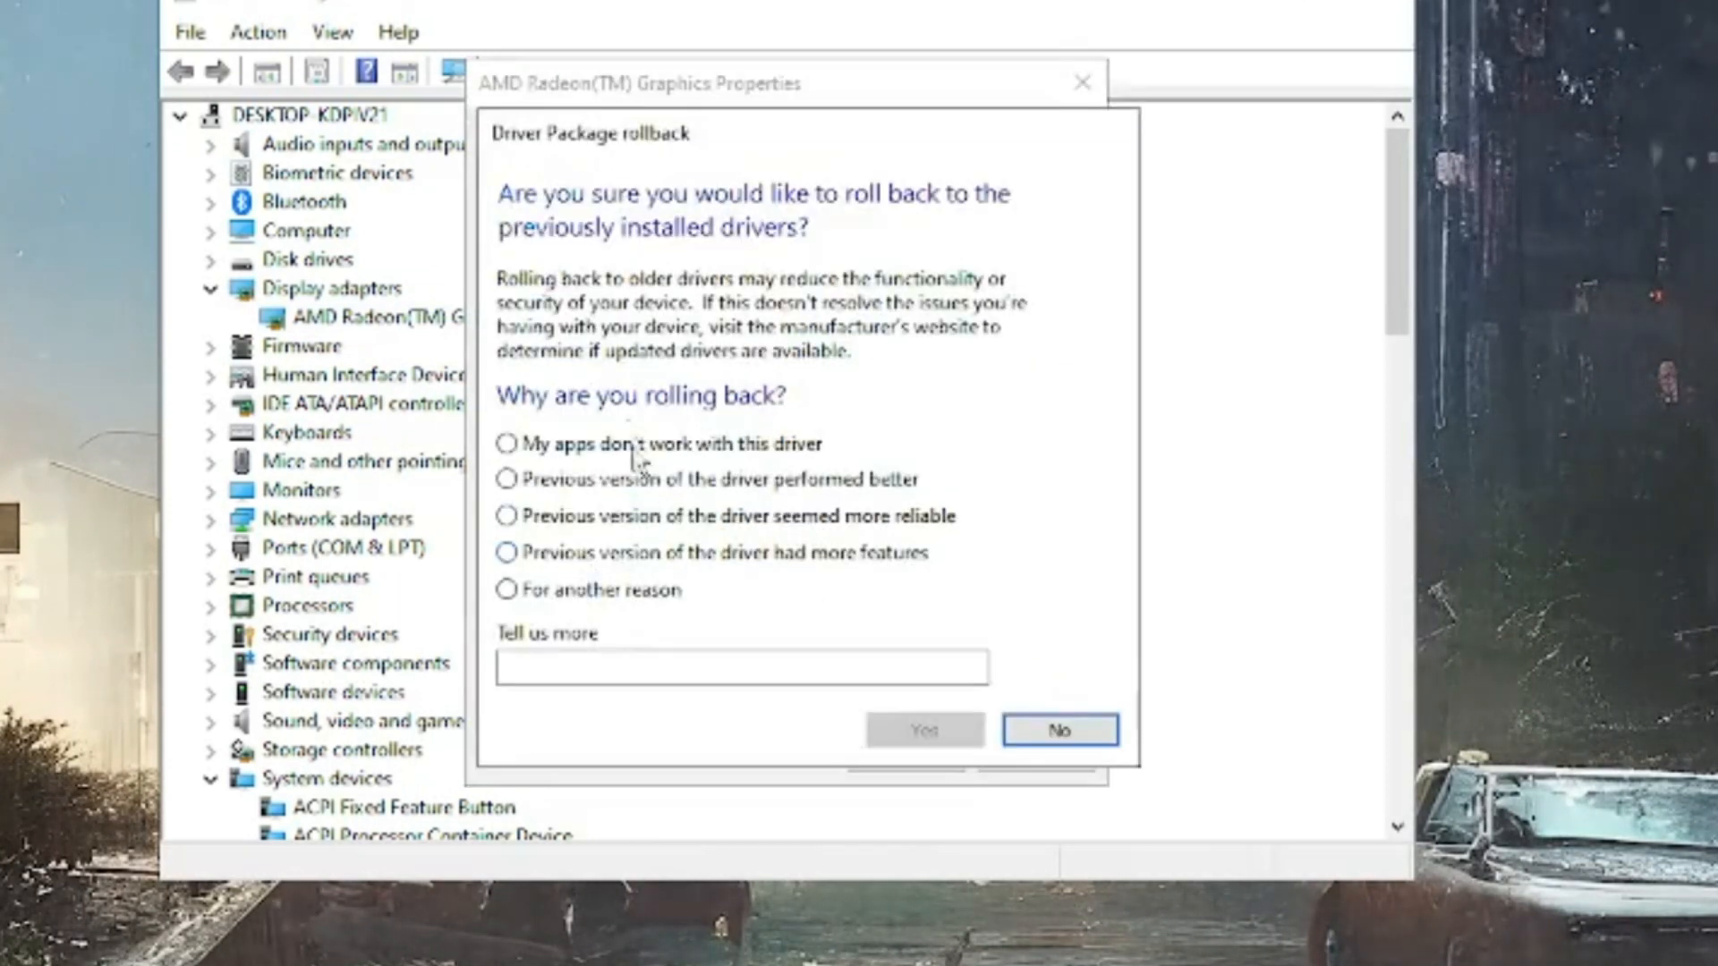
left_click(506, 444)
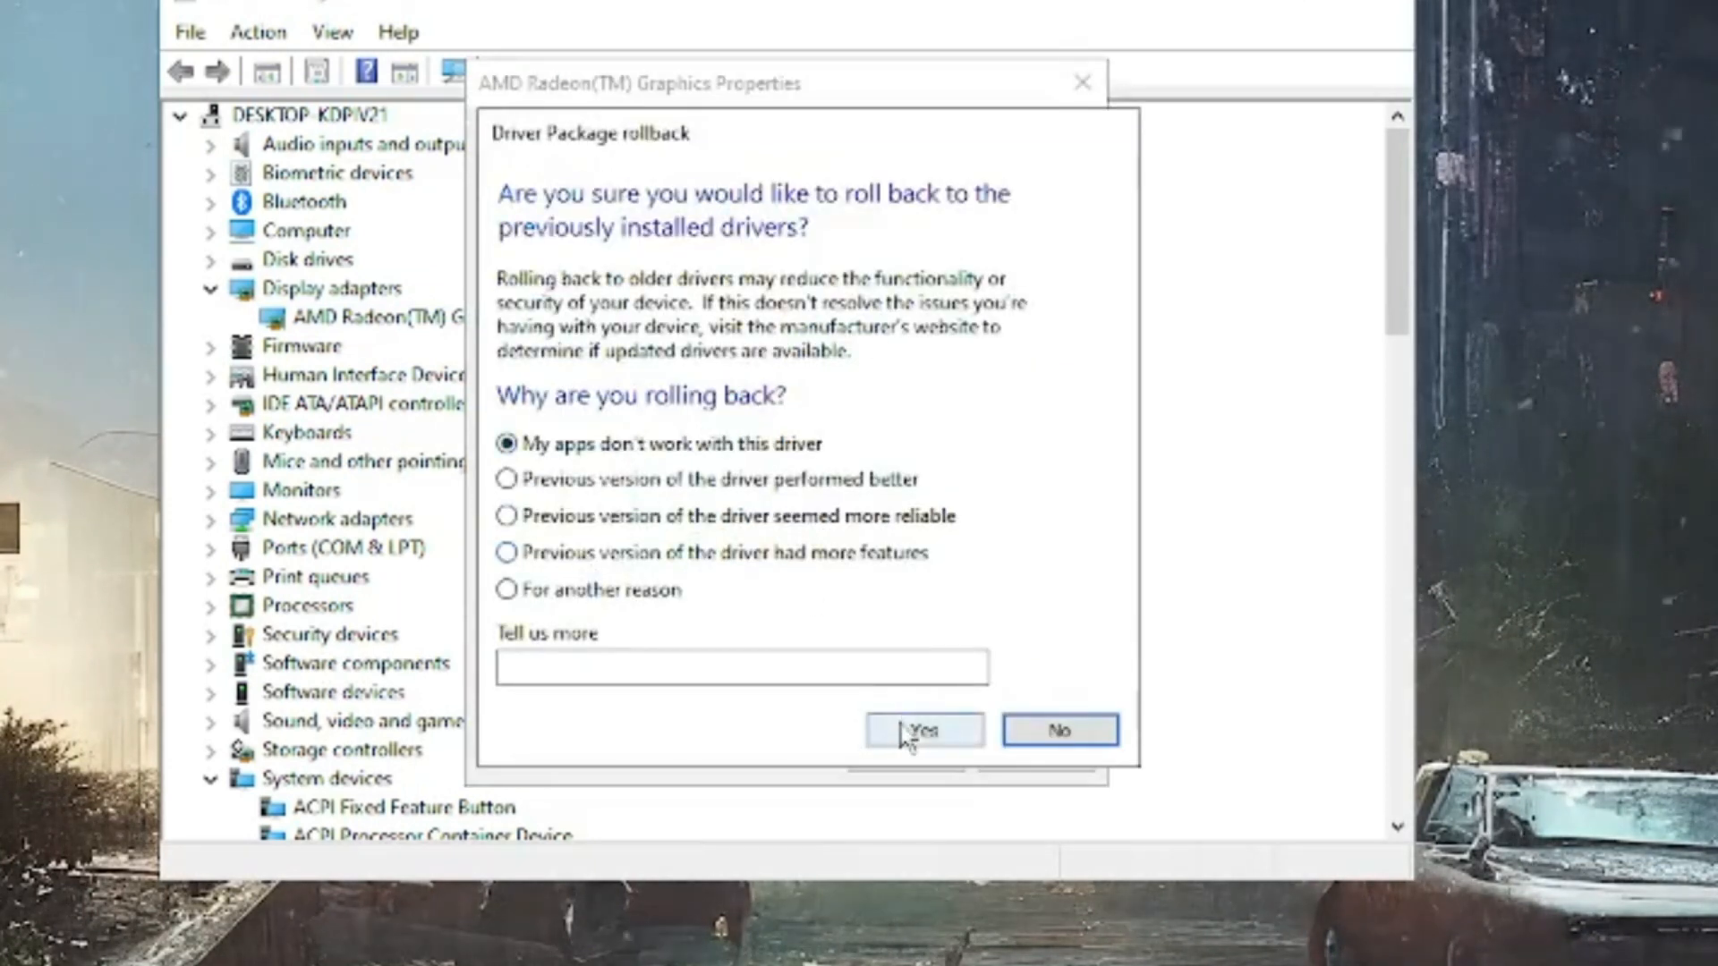
left_click(923, 730)
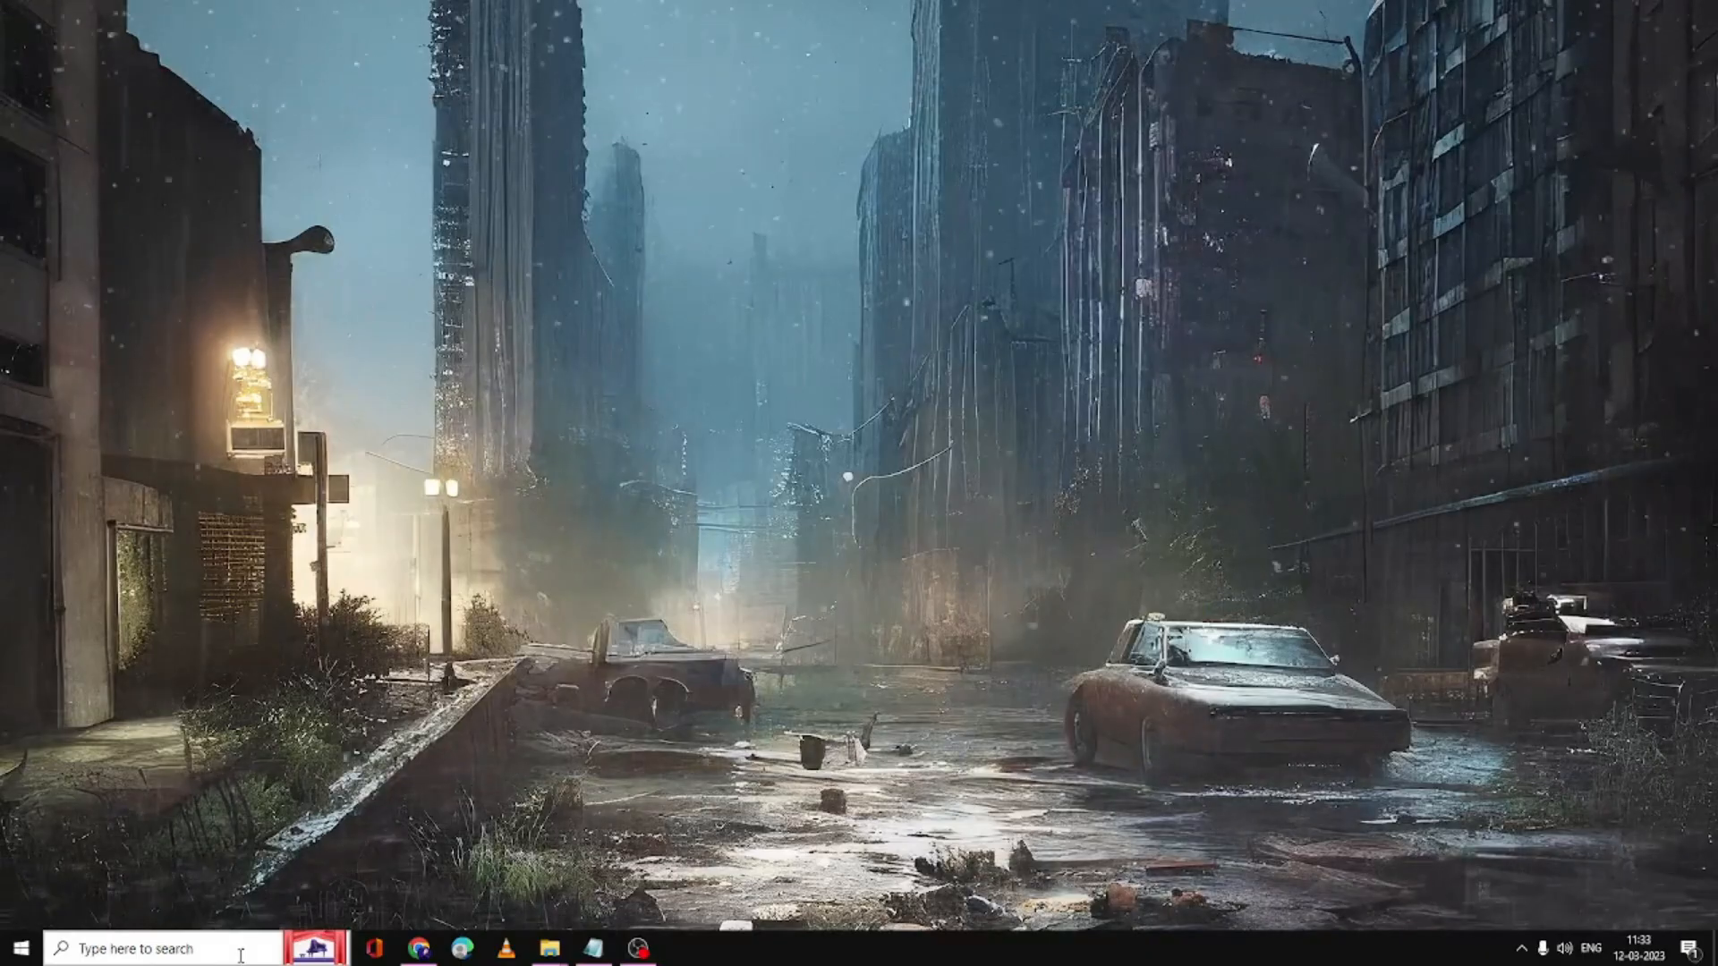
type("amd")
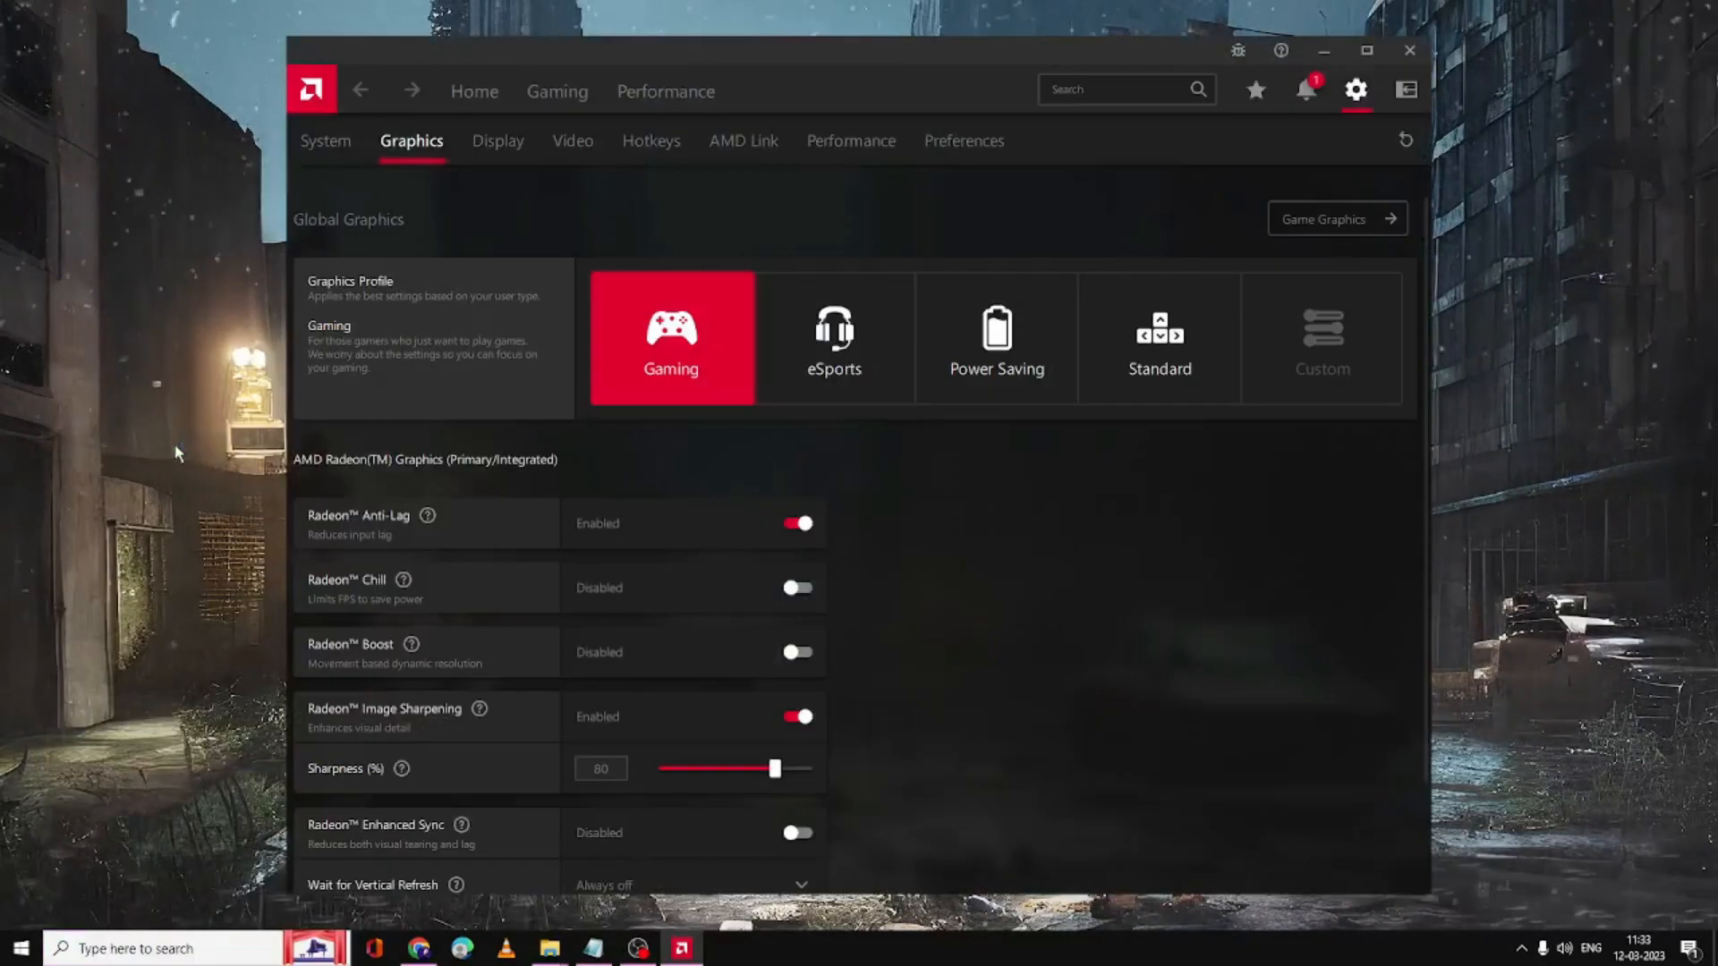
mouse_move(800, 316)
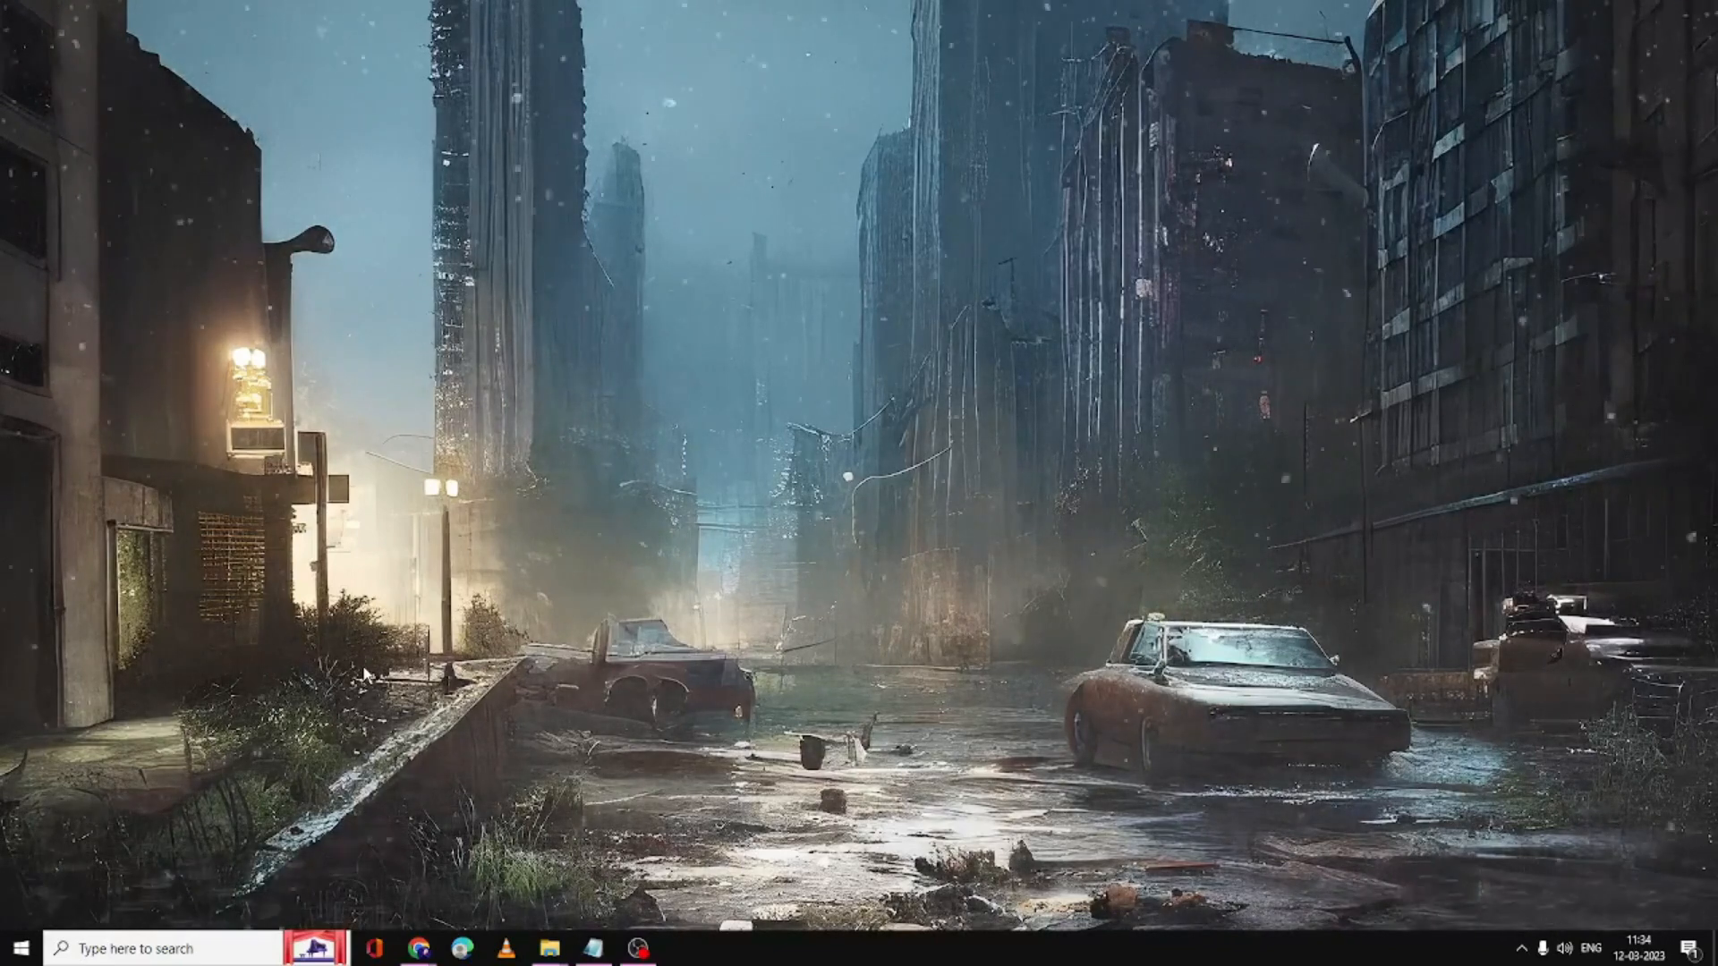
Start uninstalling AMD Radeon(TM) Graphics in Device Manager, then cancel the confirmation.
right_click(16, 947)
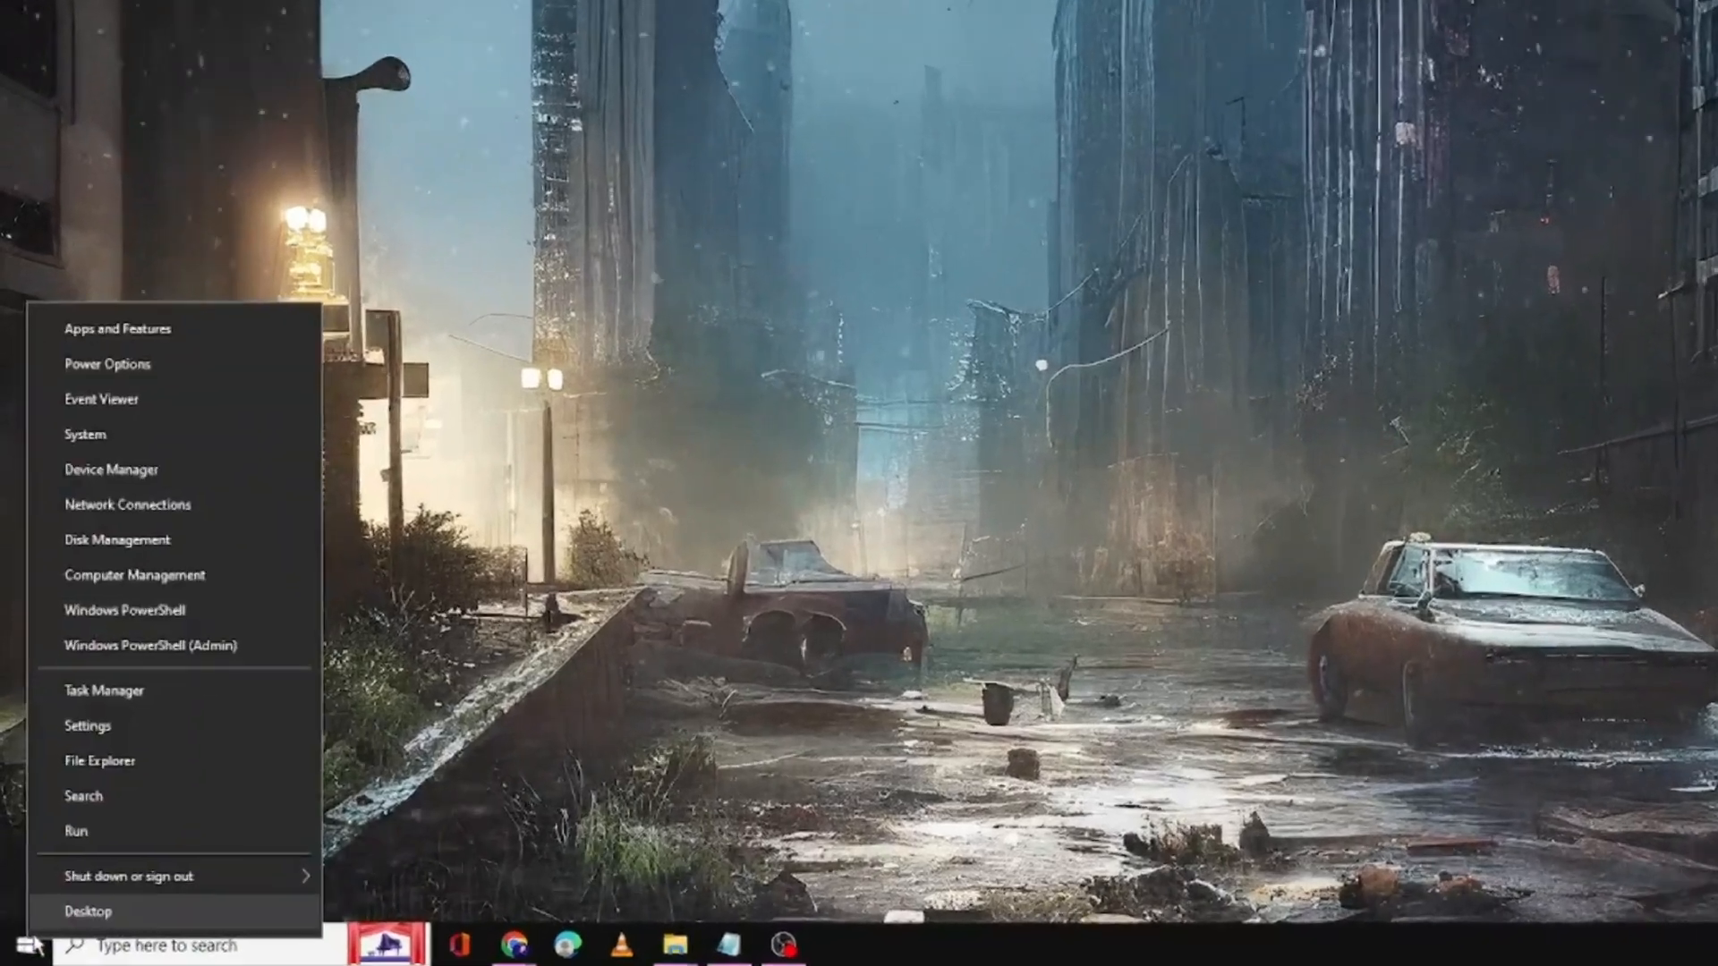
left_click(109, 469)
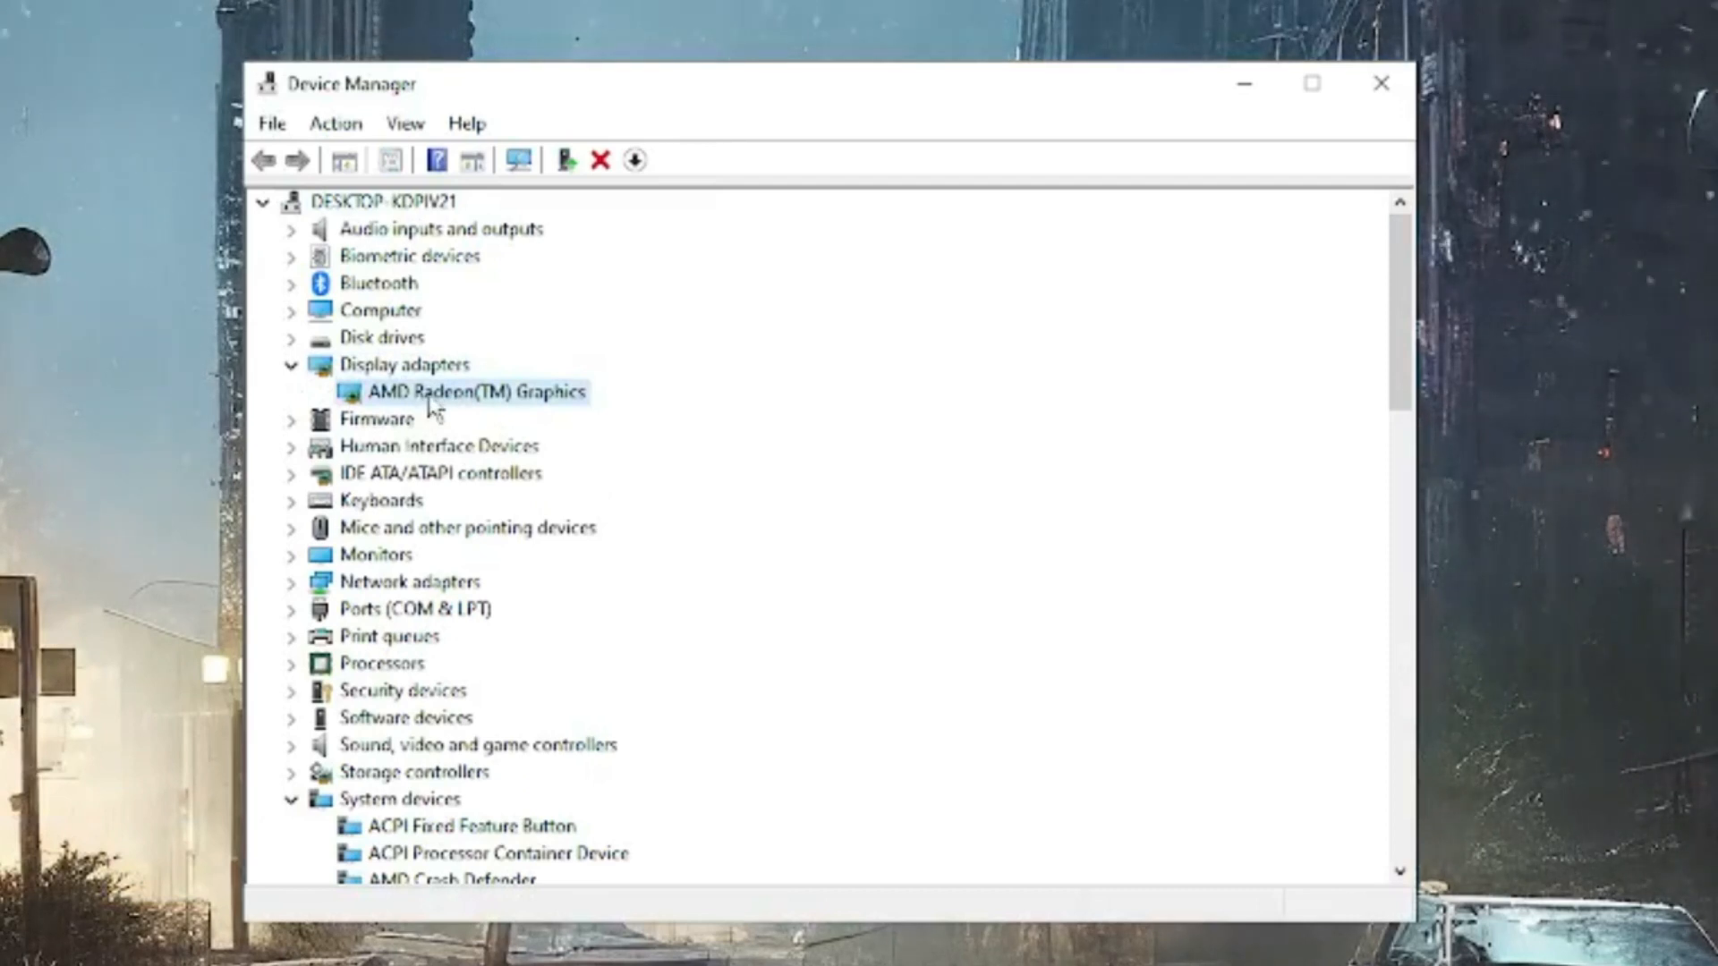
right_click(474, 391)
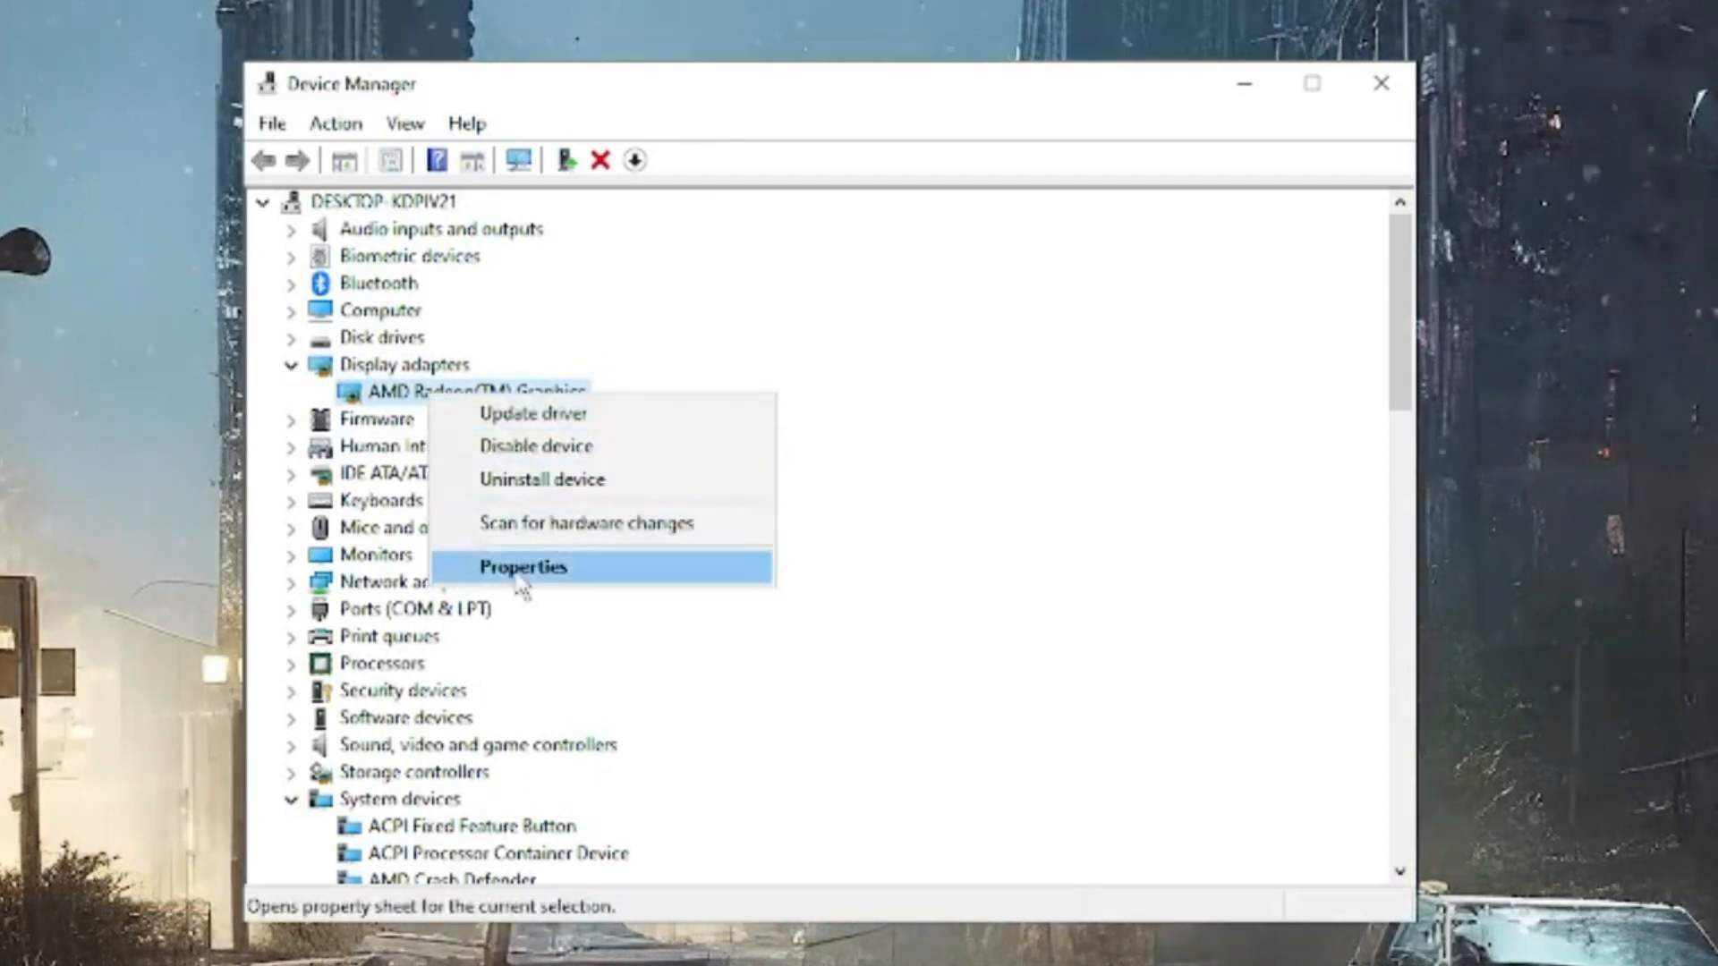
mouse_move(526, 479)
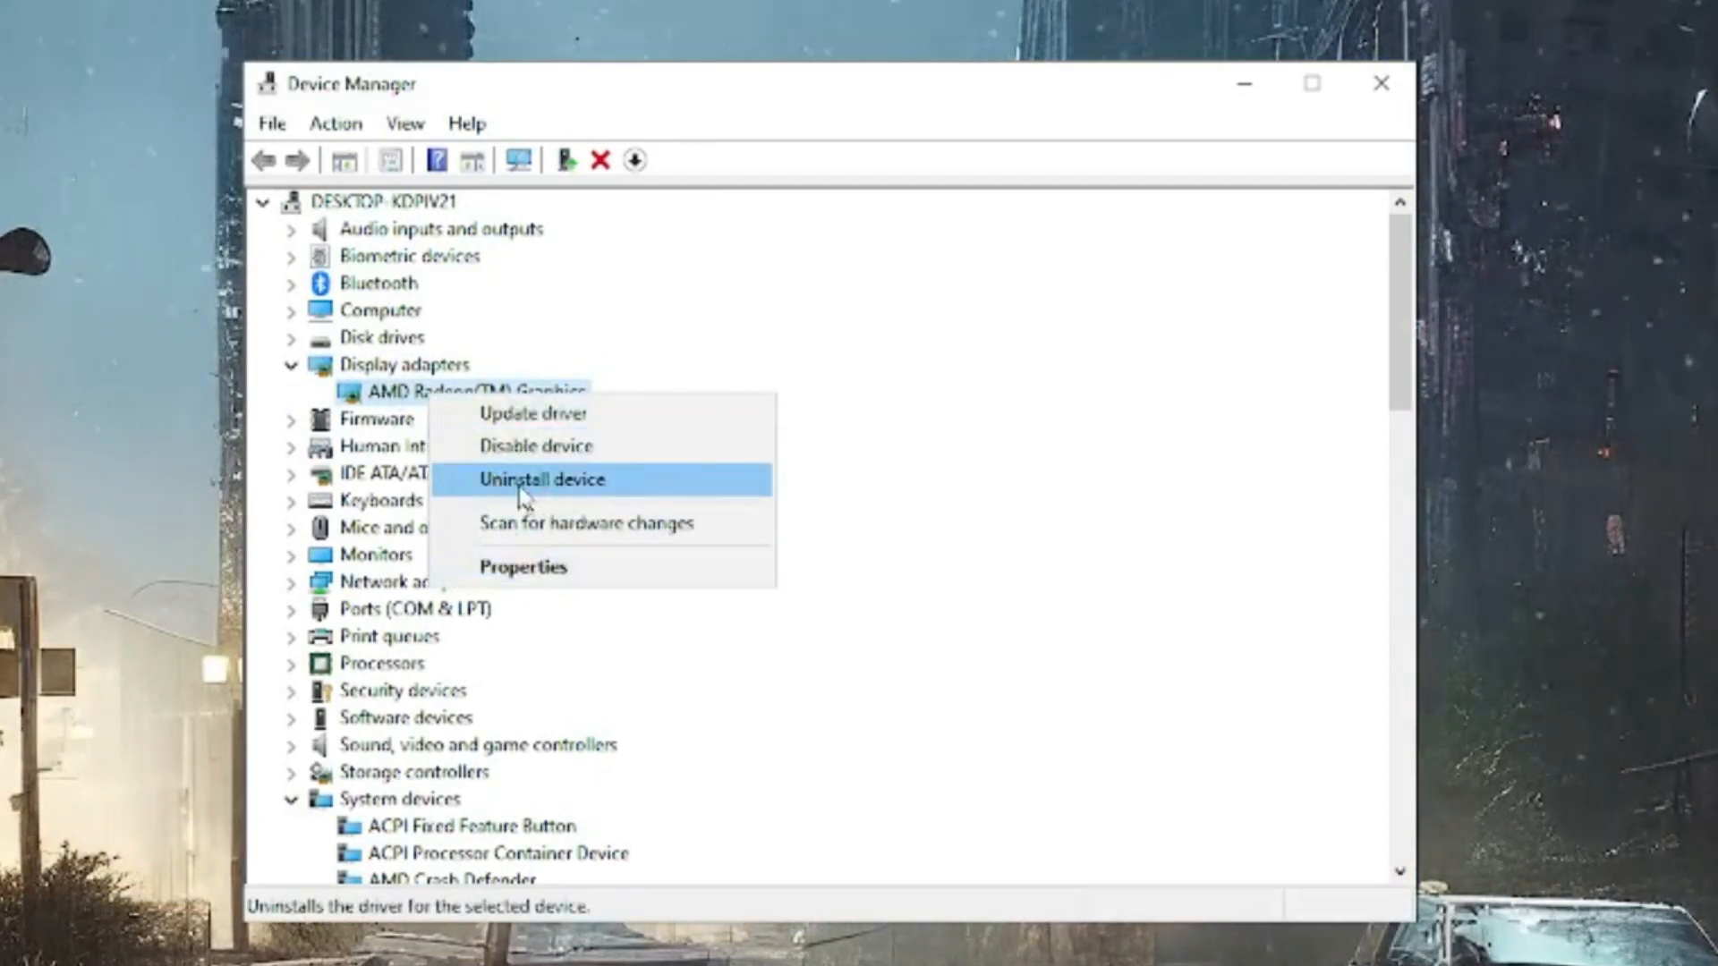
left_click(542, 479)
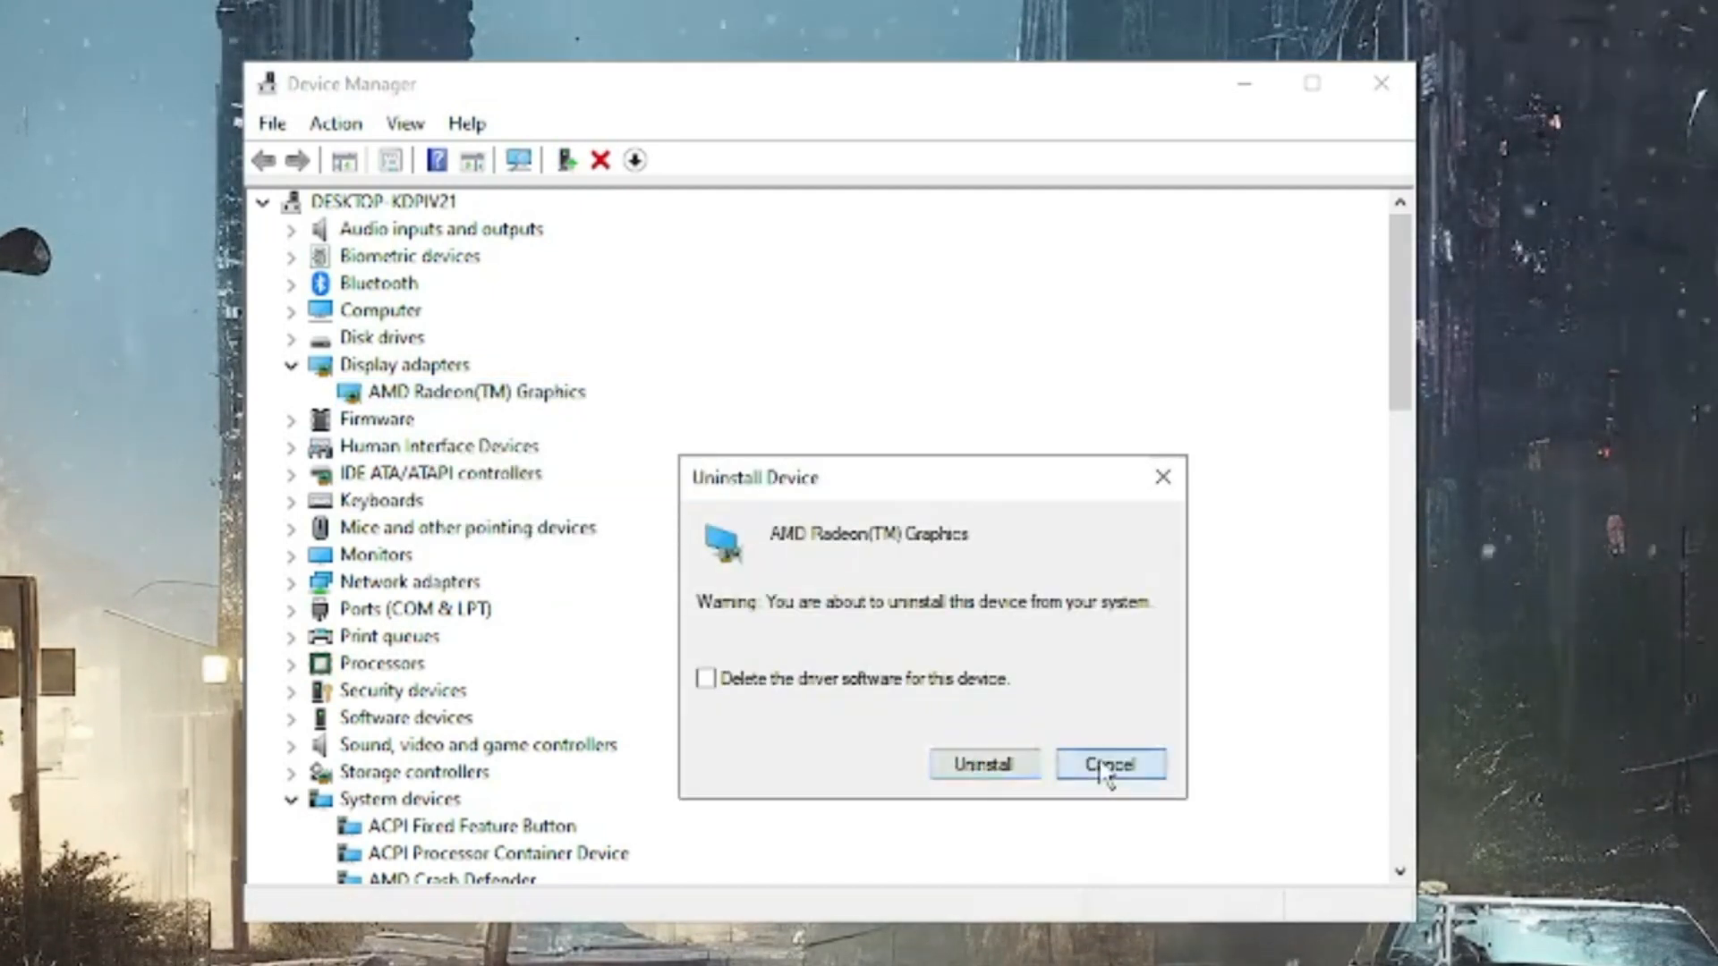
left_click(1108, 763)
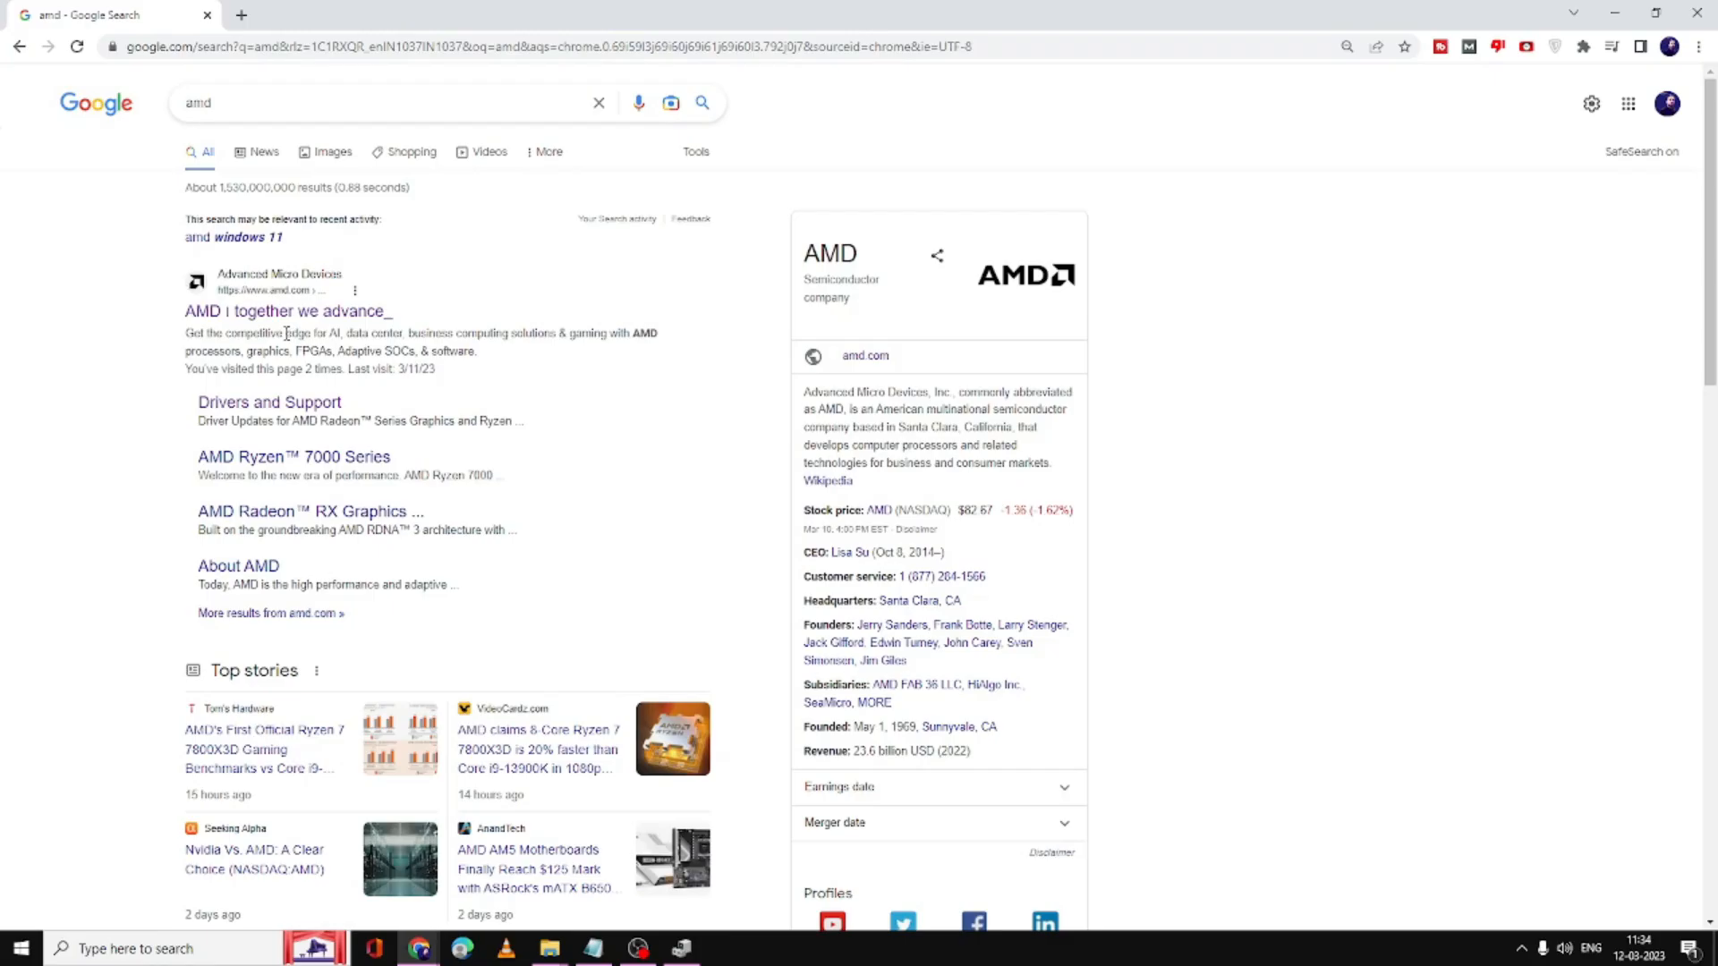
Go from the AMD search result to the Radeon Graphics Drivers page via Downloads & Support.
left_click(287, 311)
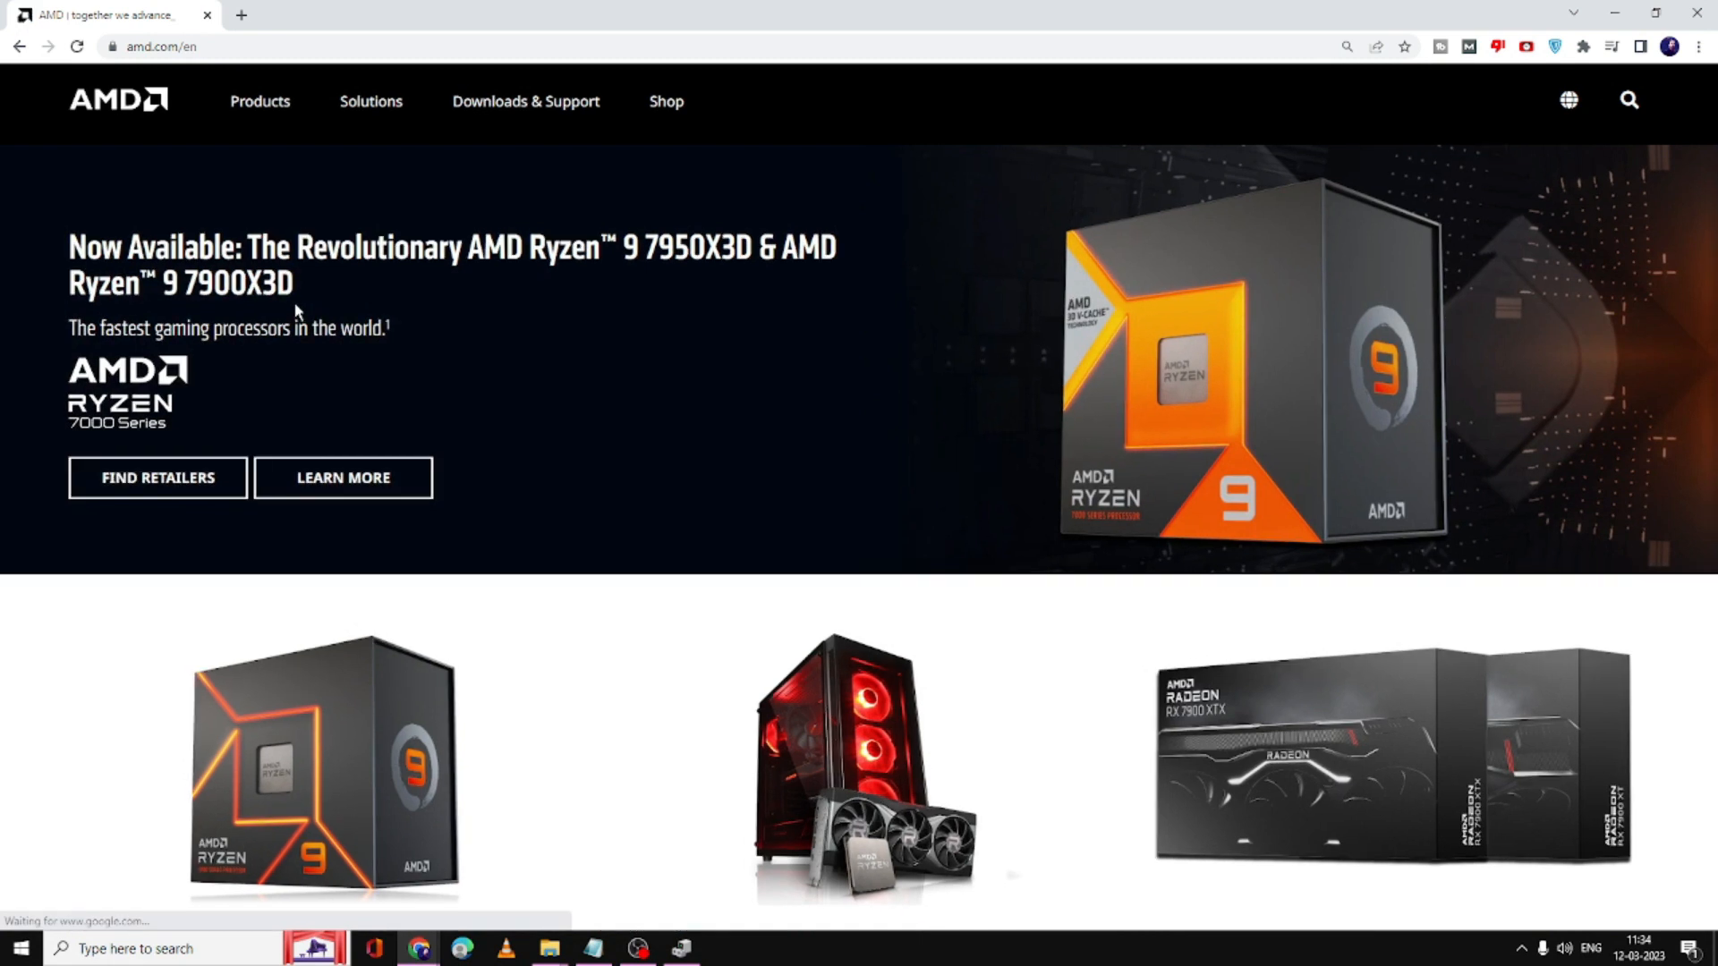
mouse_move(525, 101)
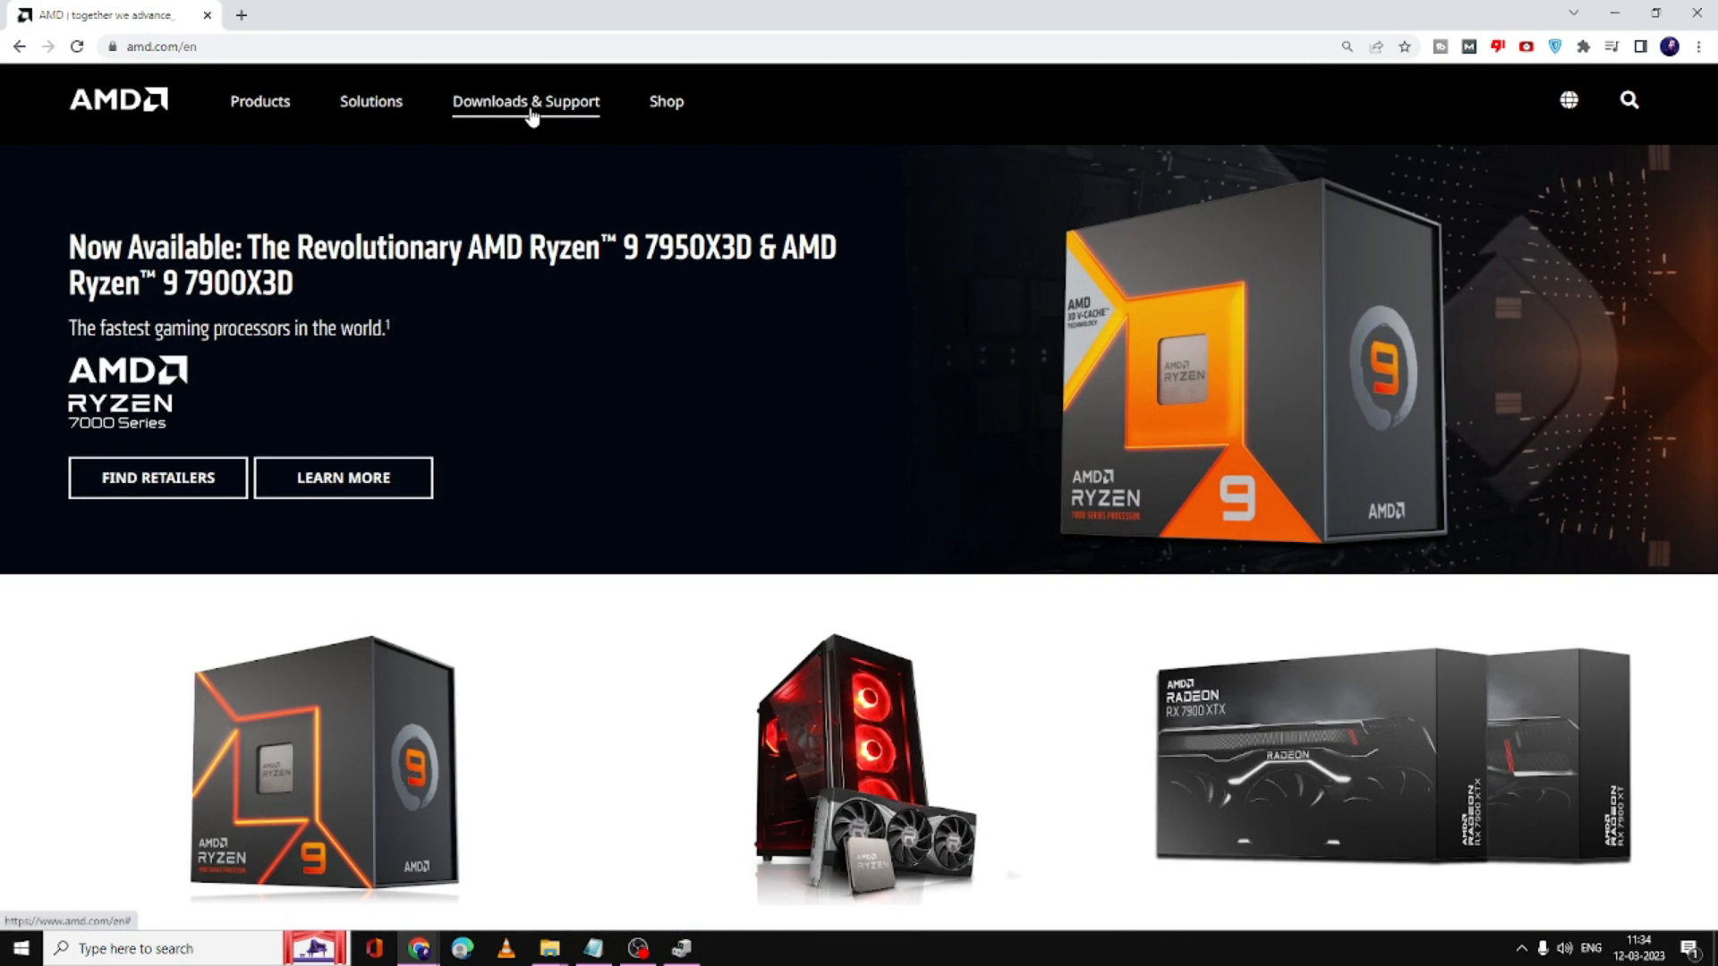
left_click(525, 102)
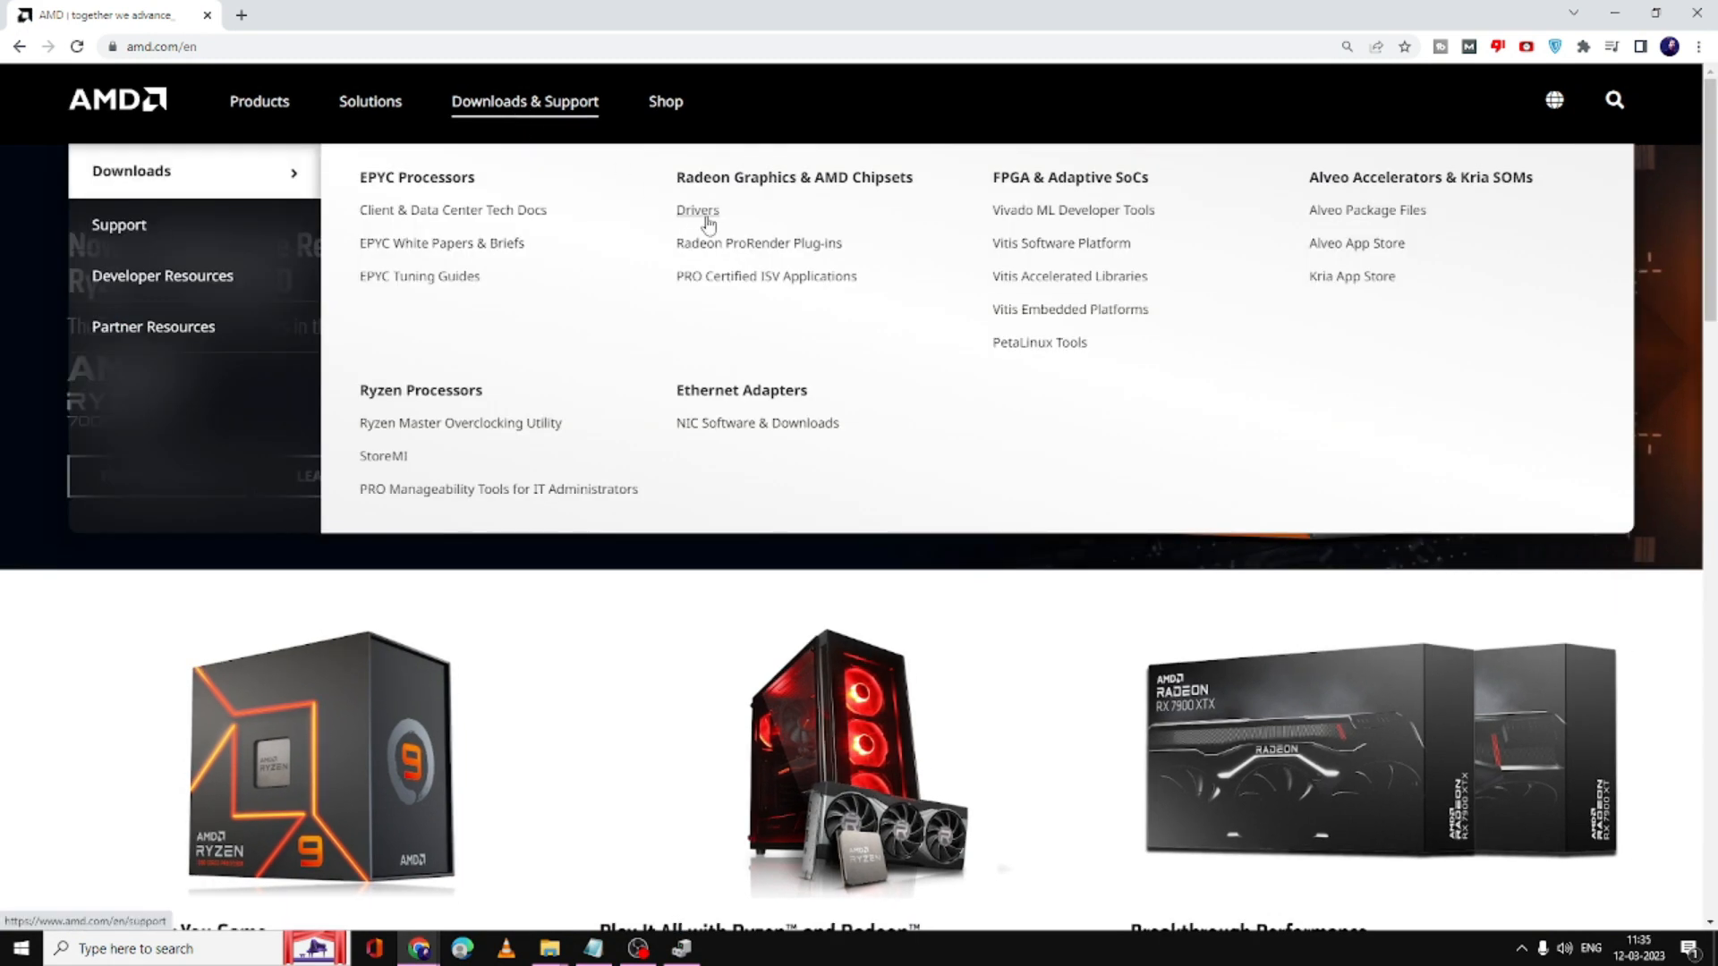
left_click(697, 209)
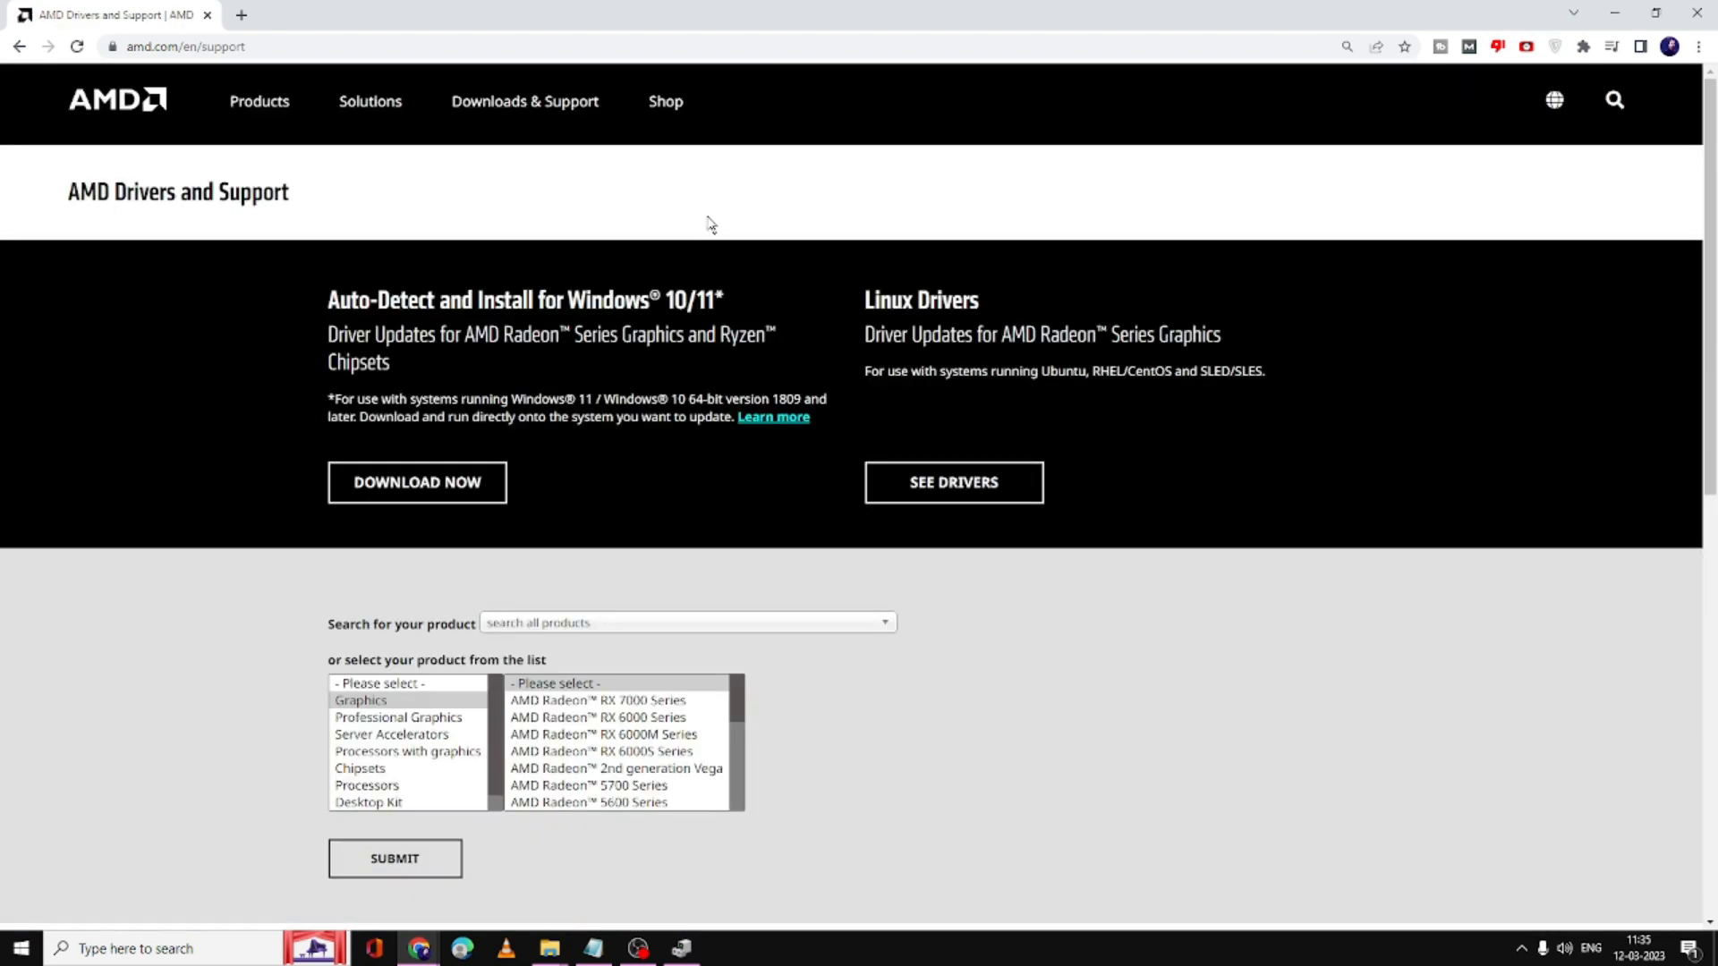
Choose Processors with graphics, then AMD PRO A-Series Processors in the product selector.
scroll("down", 3)
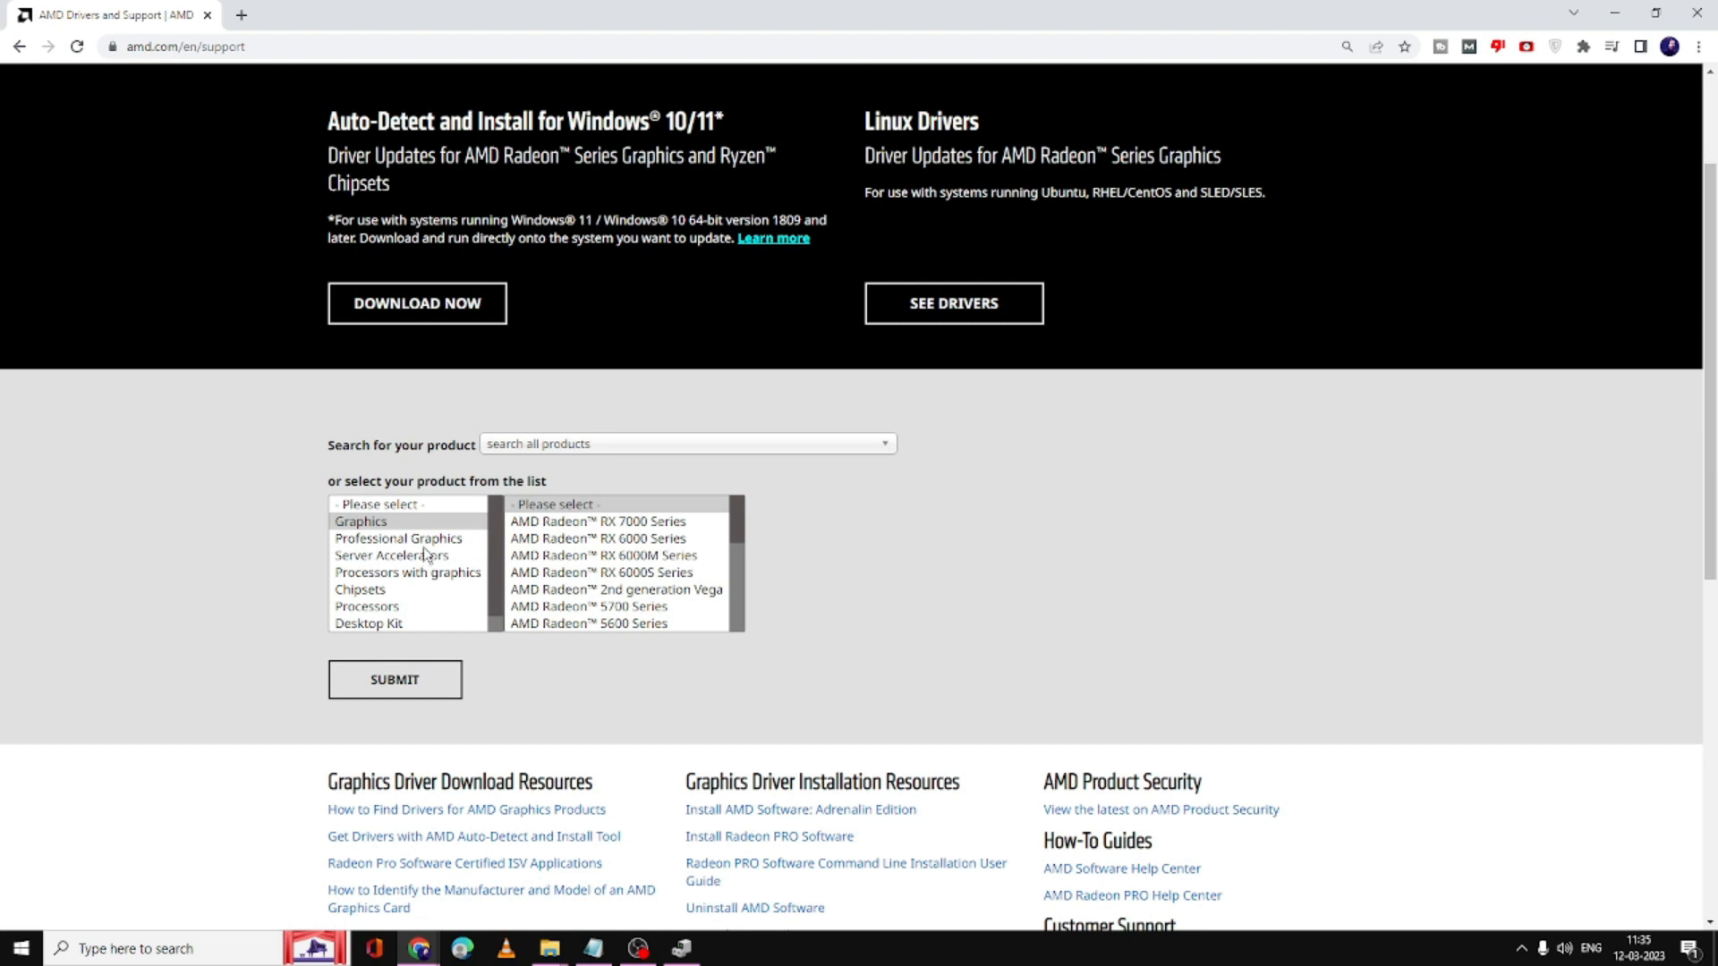
mouse_move(375, 582)
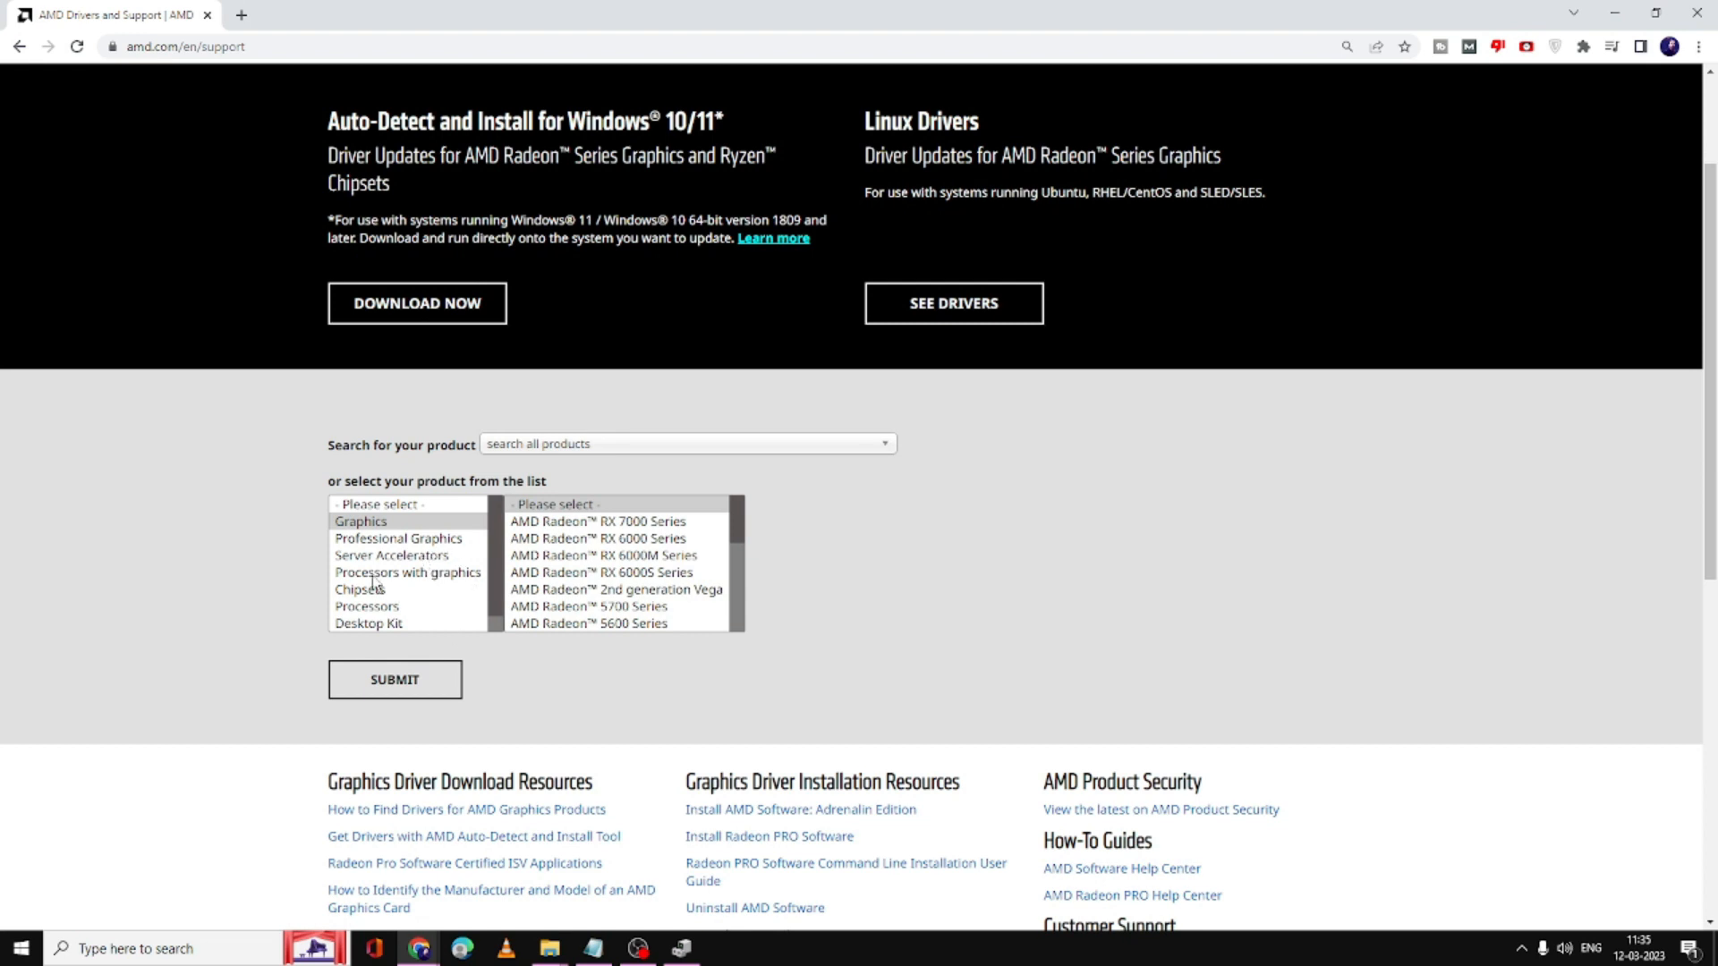
mouse_move(403, 581)
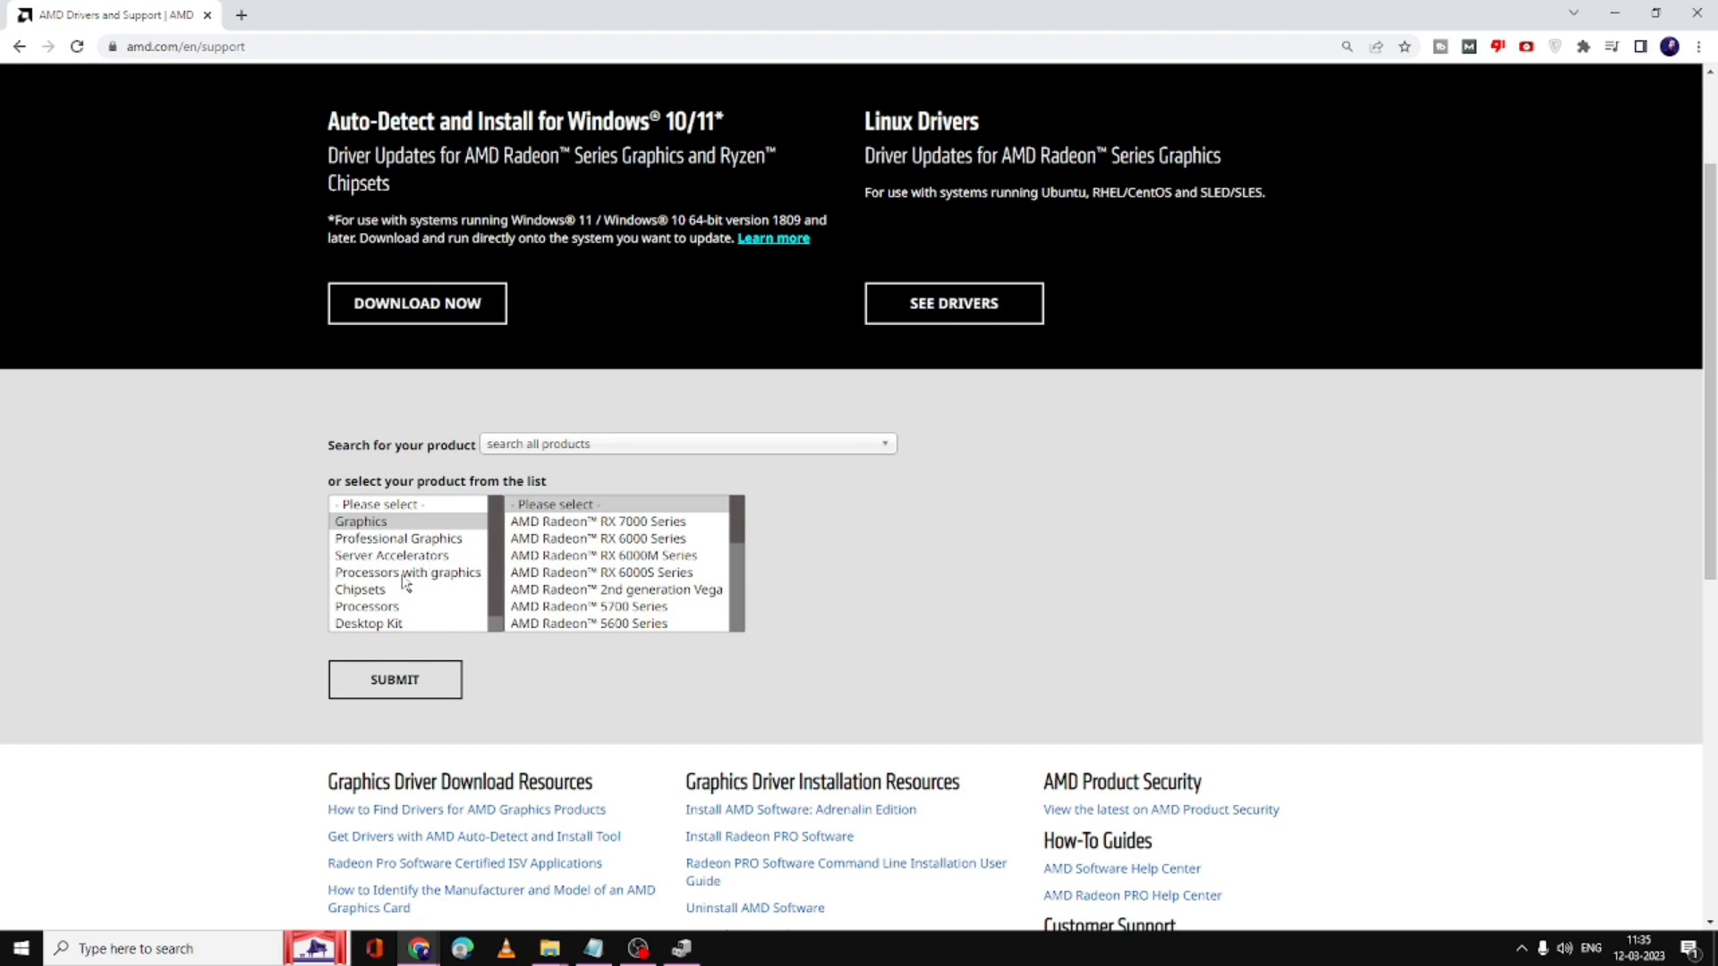
left_click(408, 572)
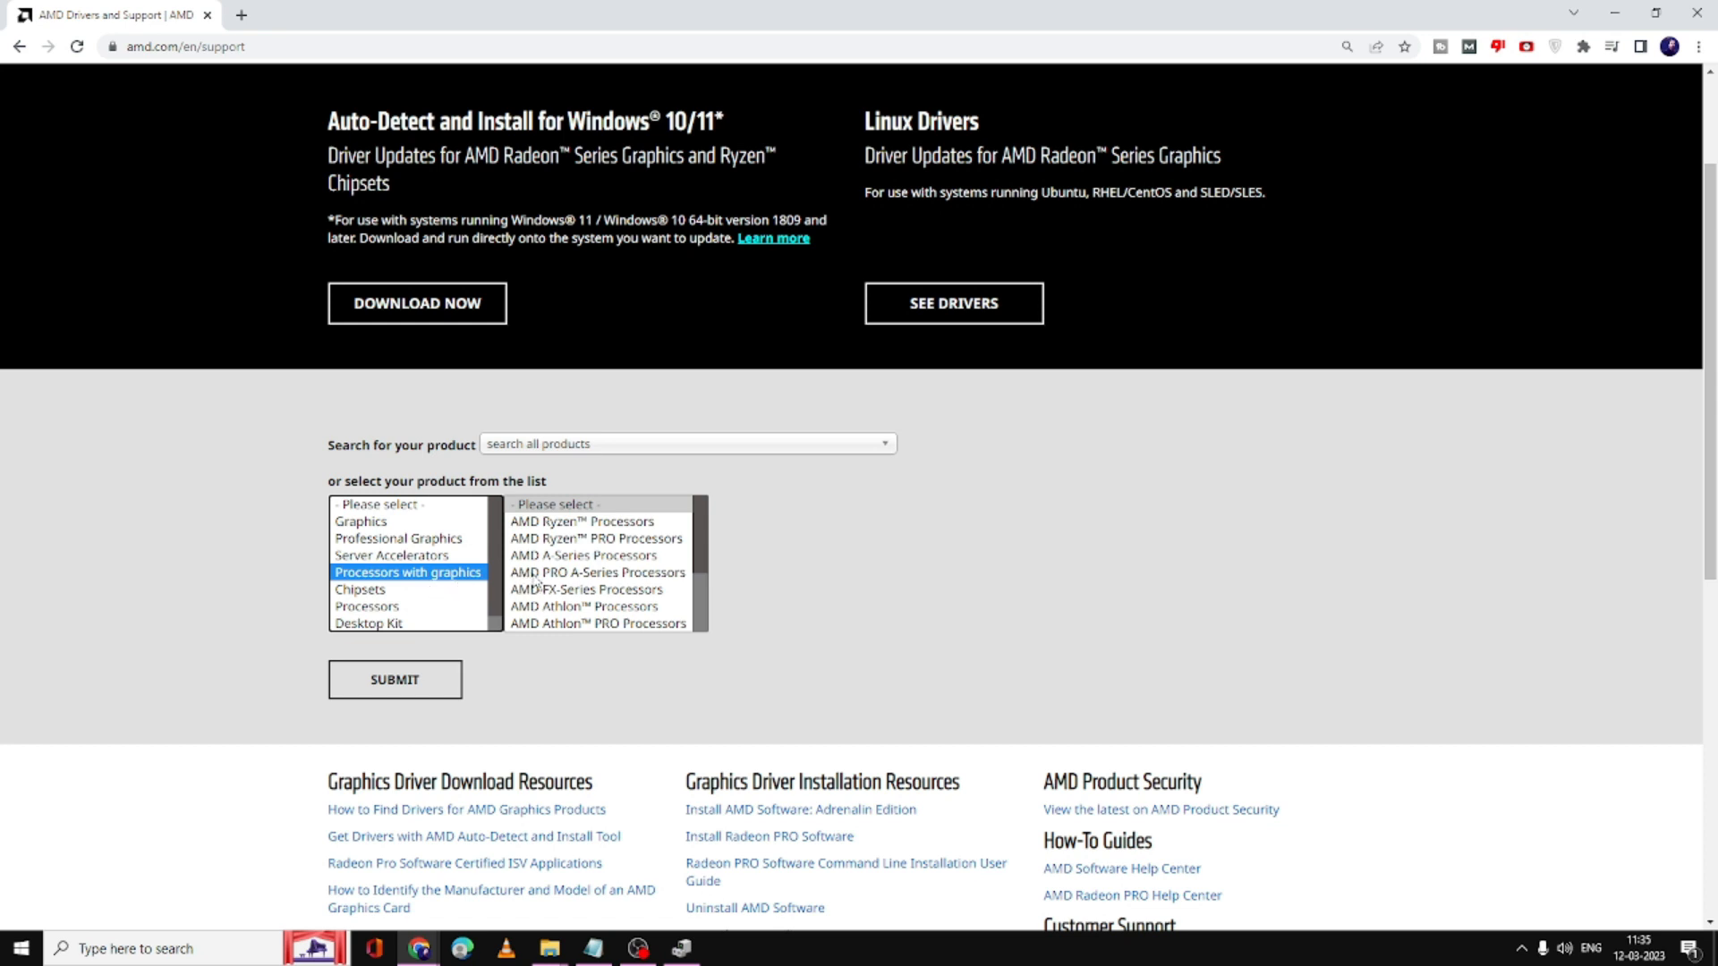
left_click(597, 571)
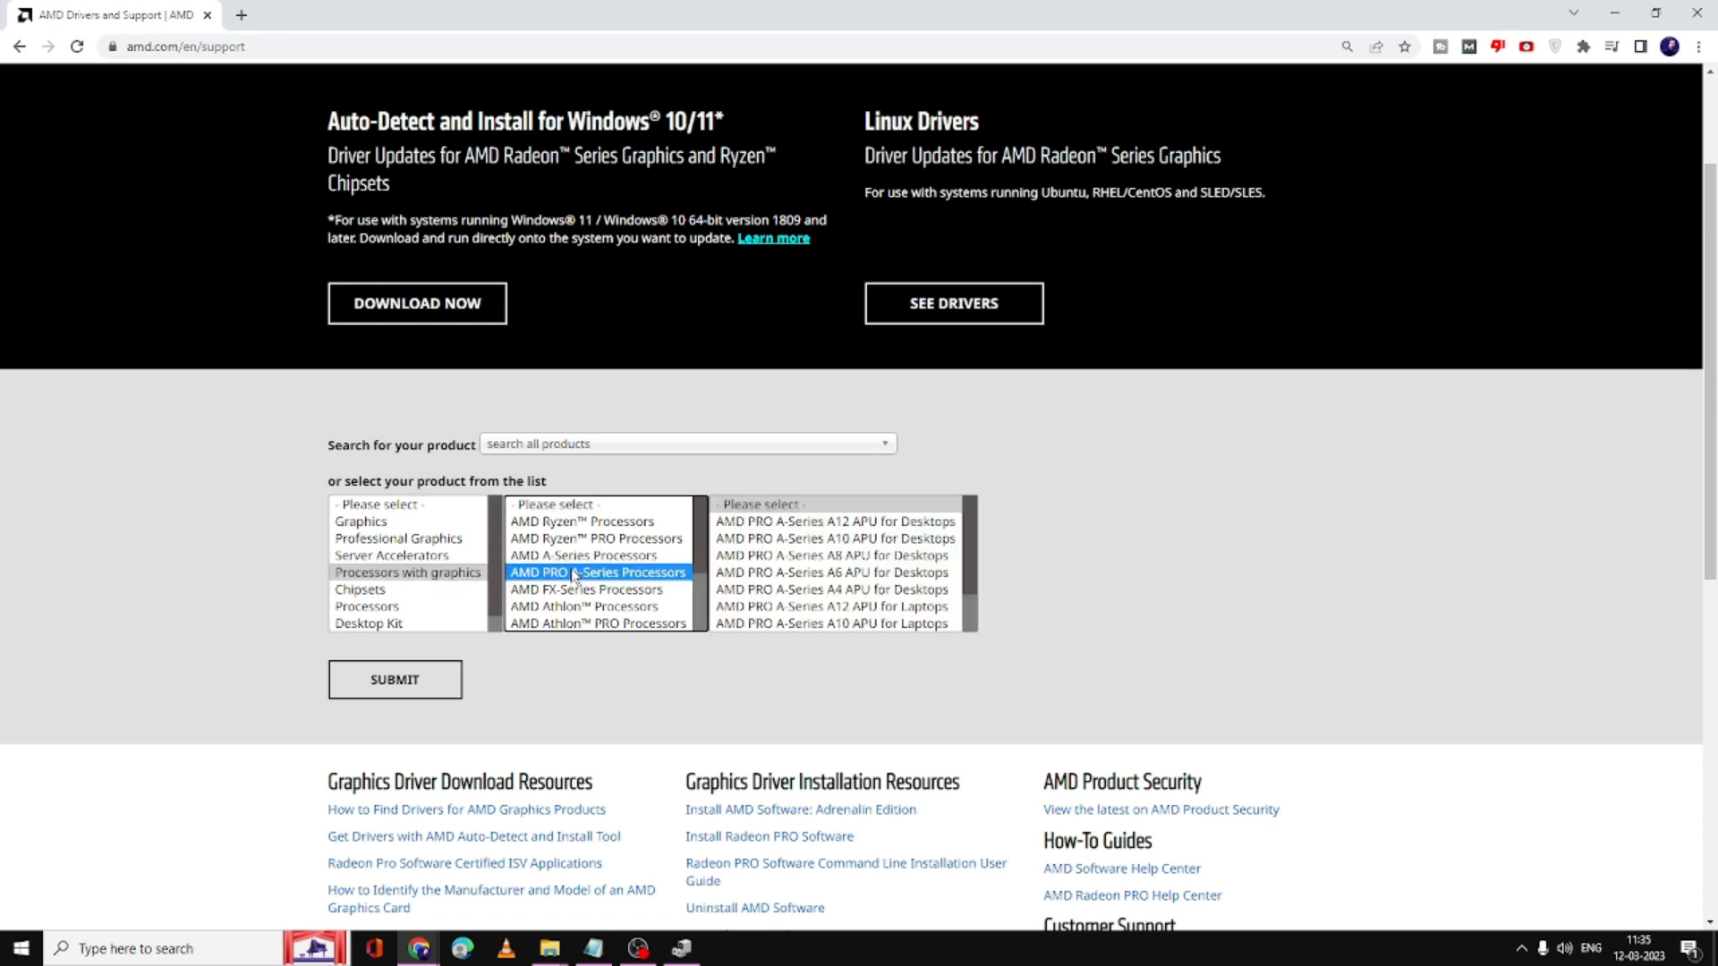
scroll("down", 3)
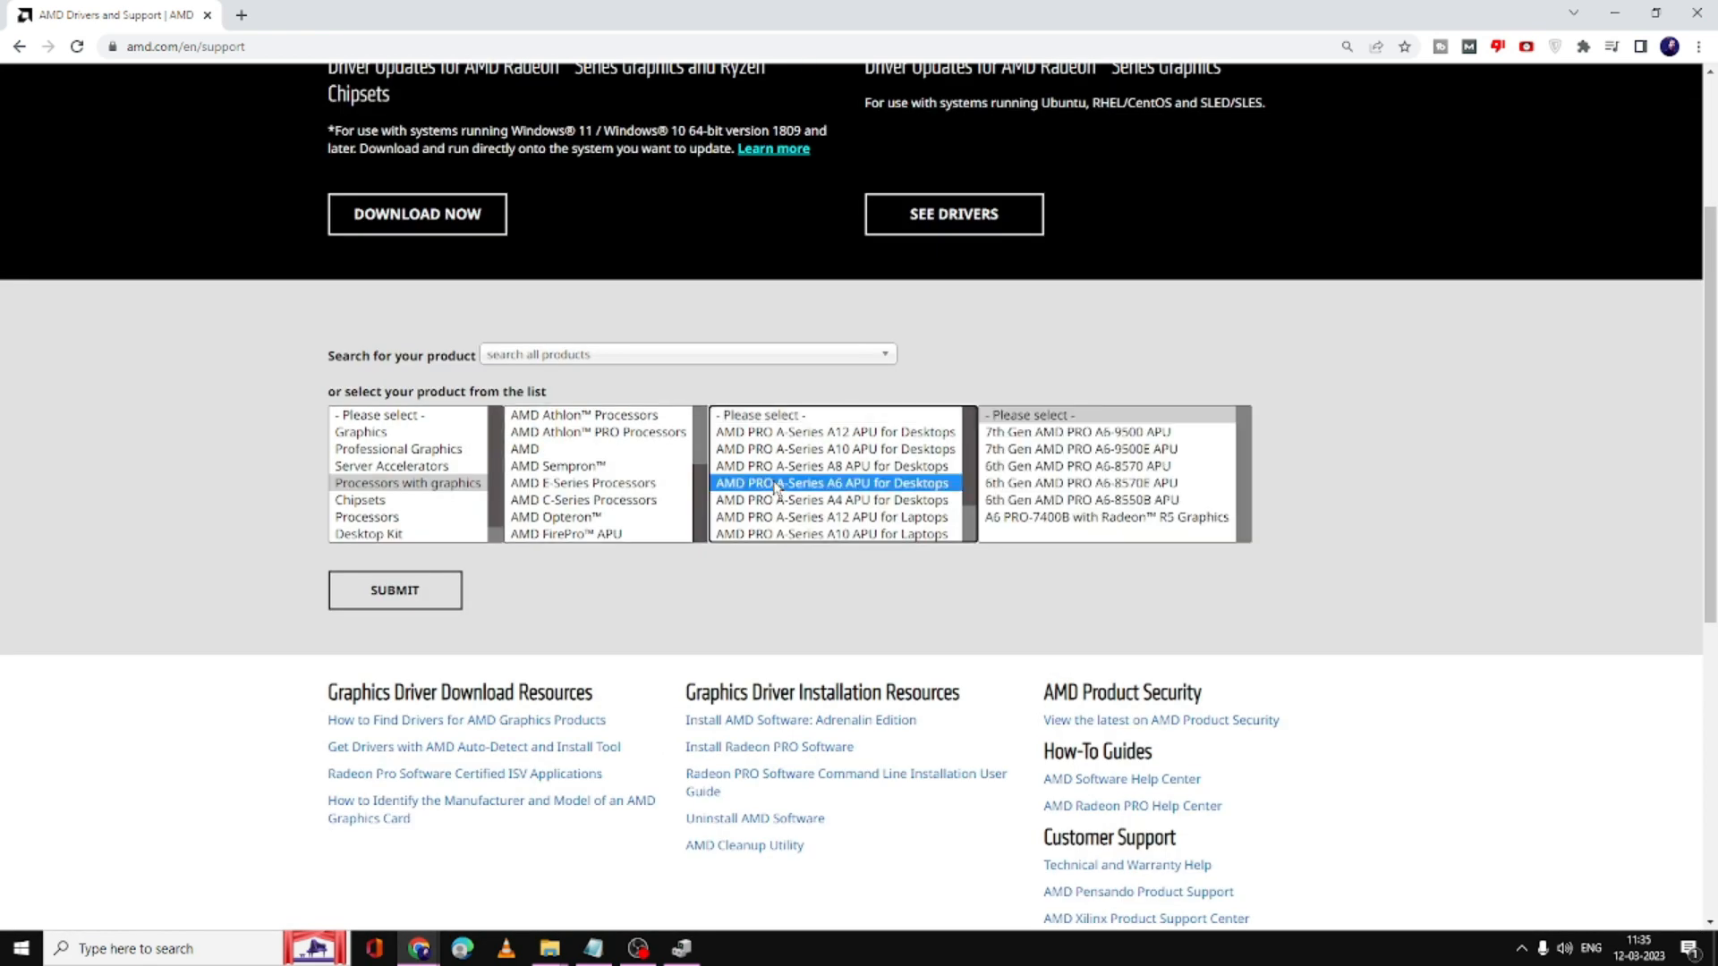
mouse_move(766, 489)
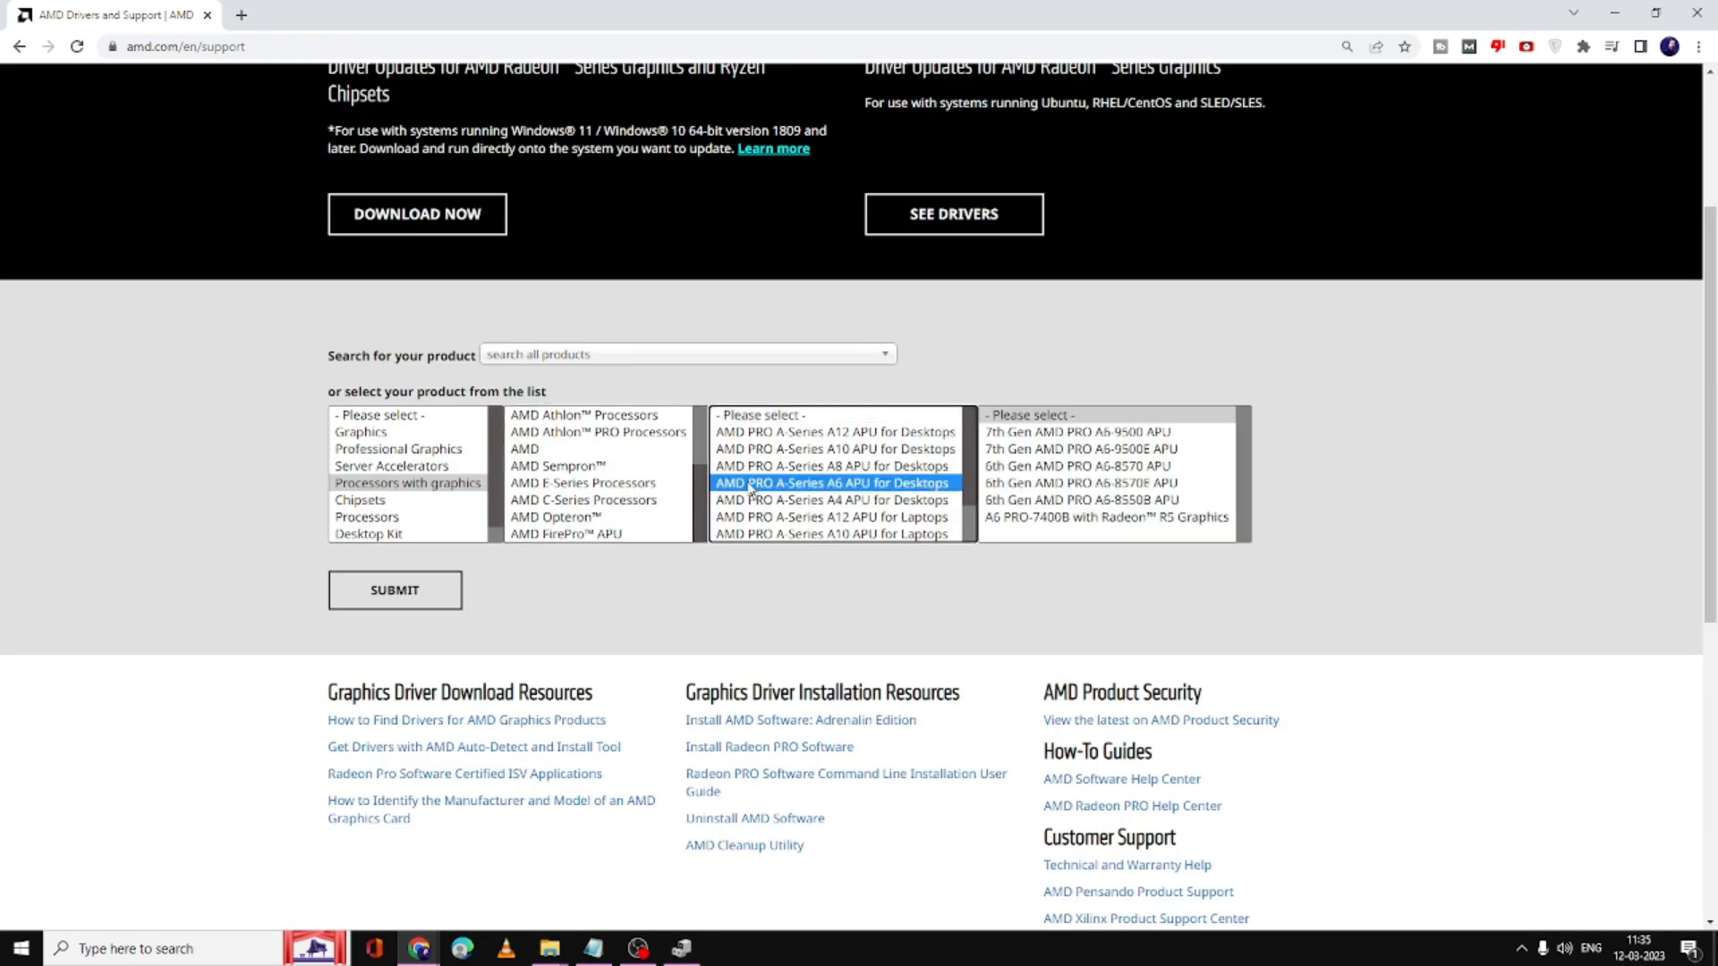
scroll("up", 3)
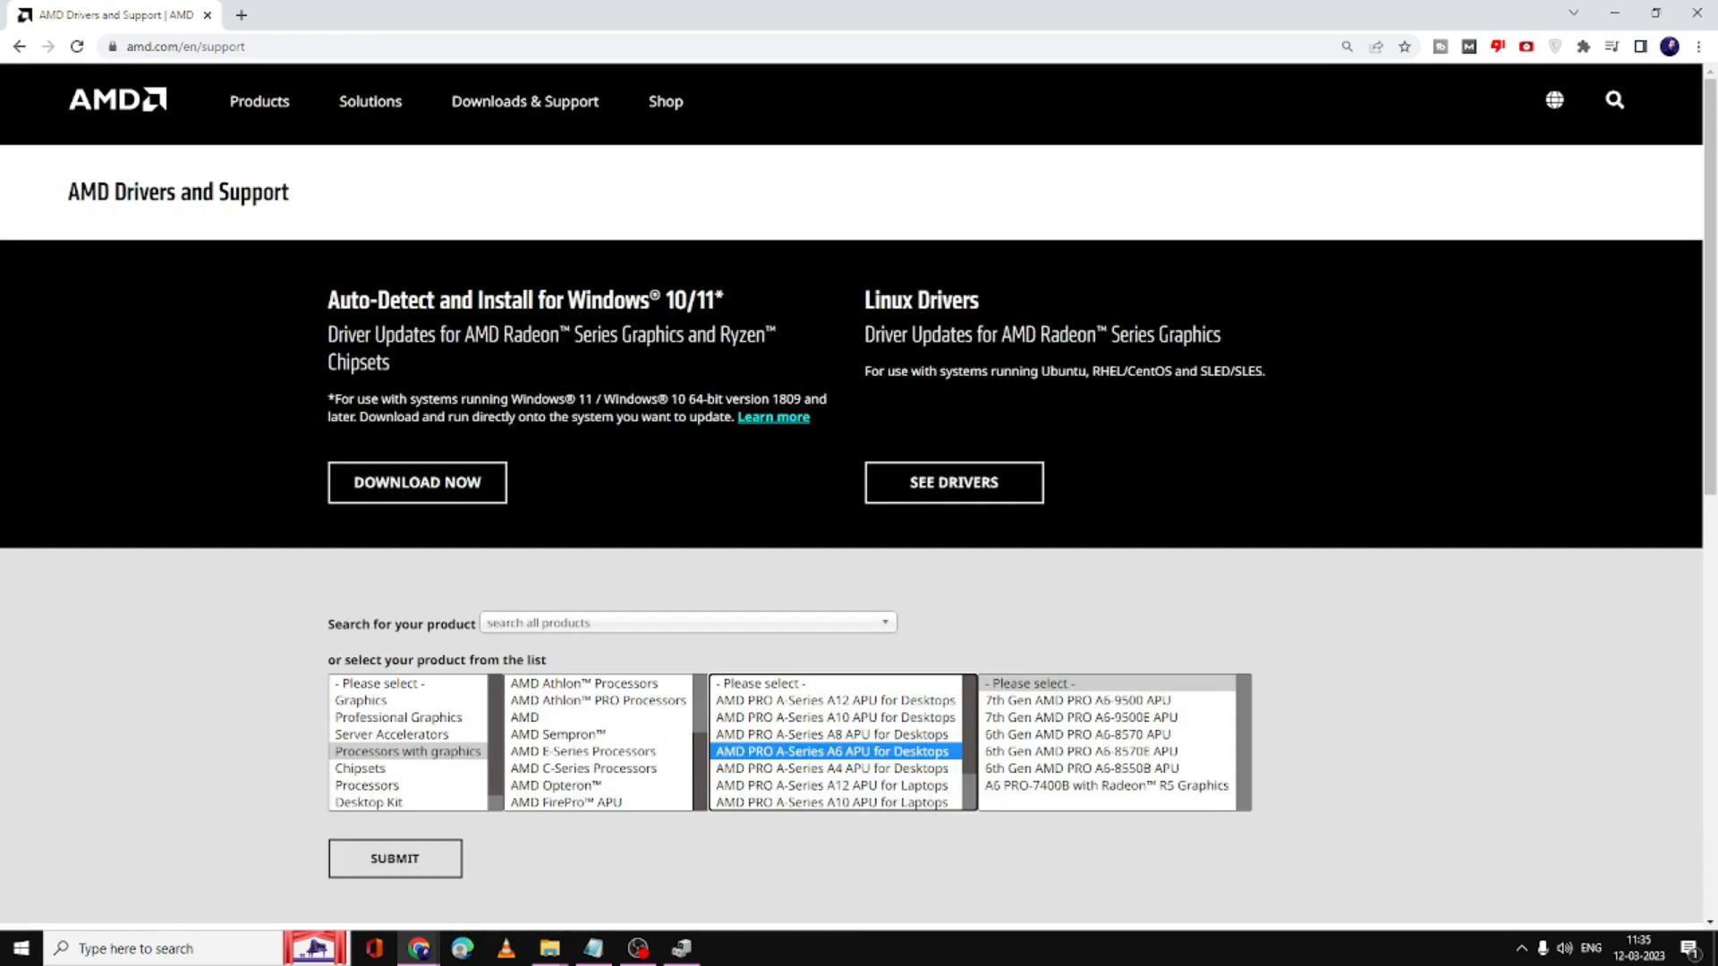
mouse_move(506, 372)
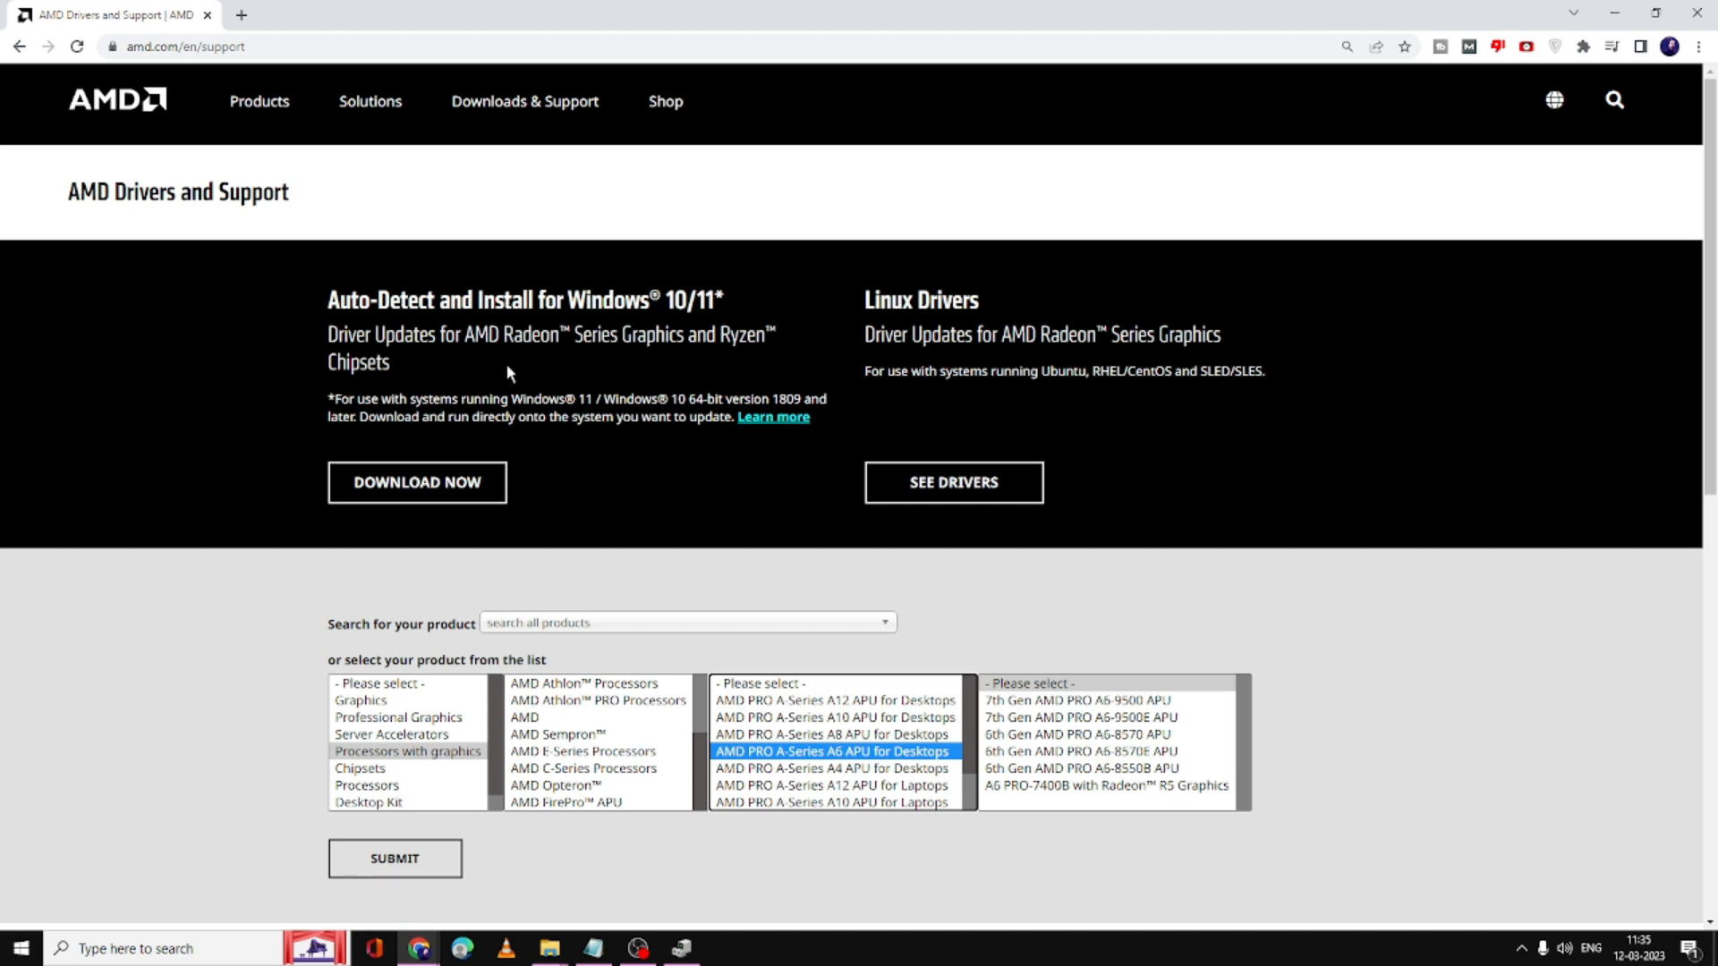